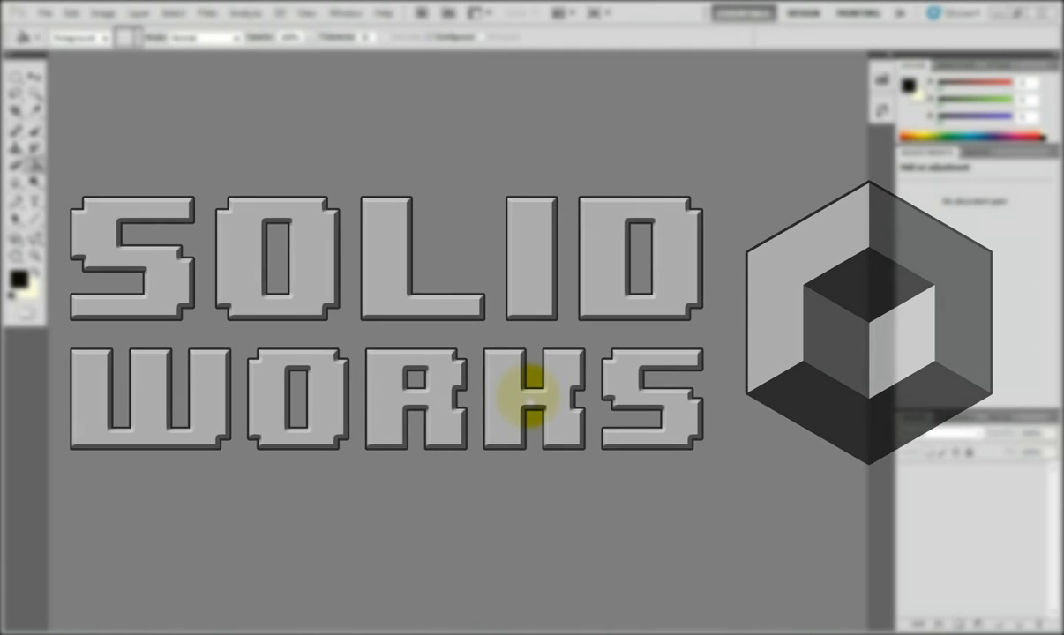
mouse_move(368, 332)
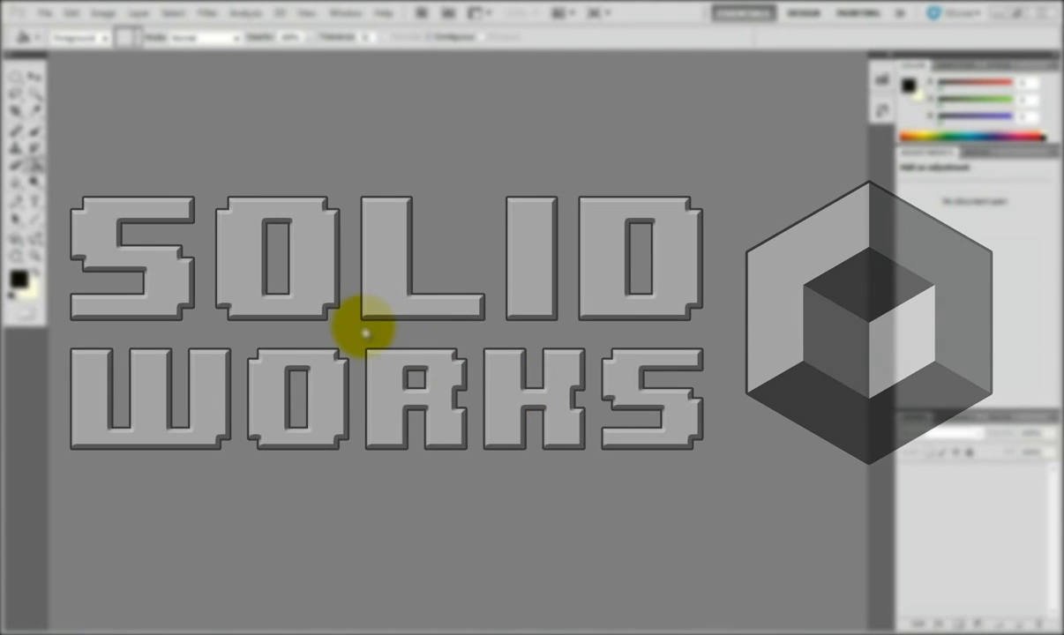
mouse_move(501, 364)
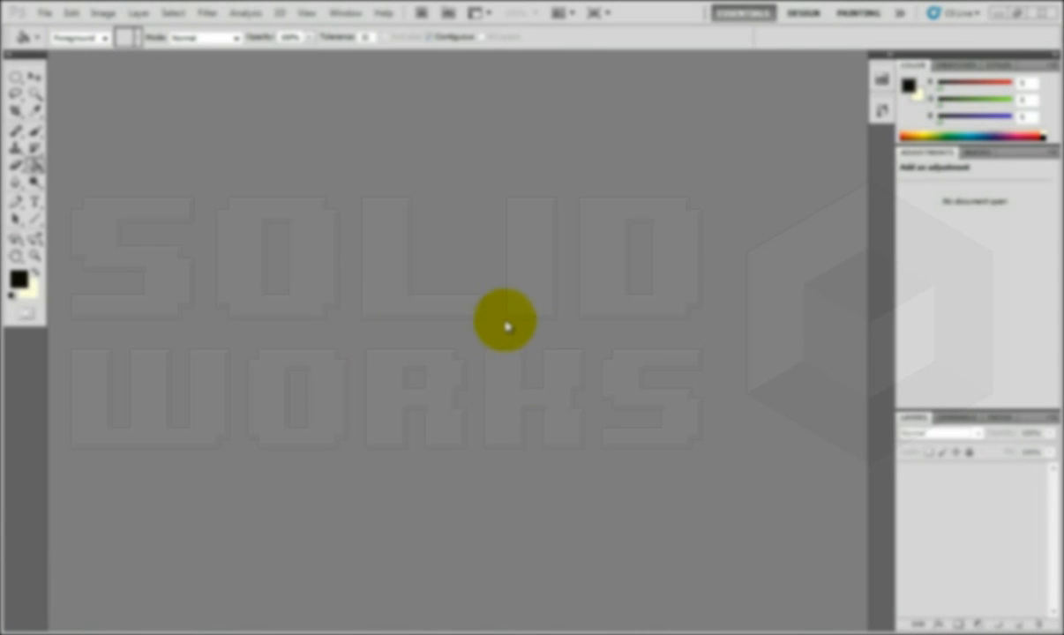
mouse_move(498, 331)
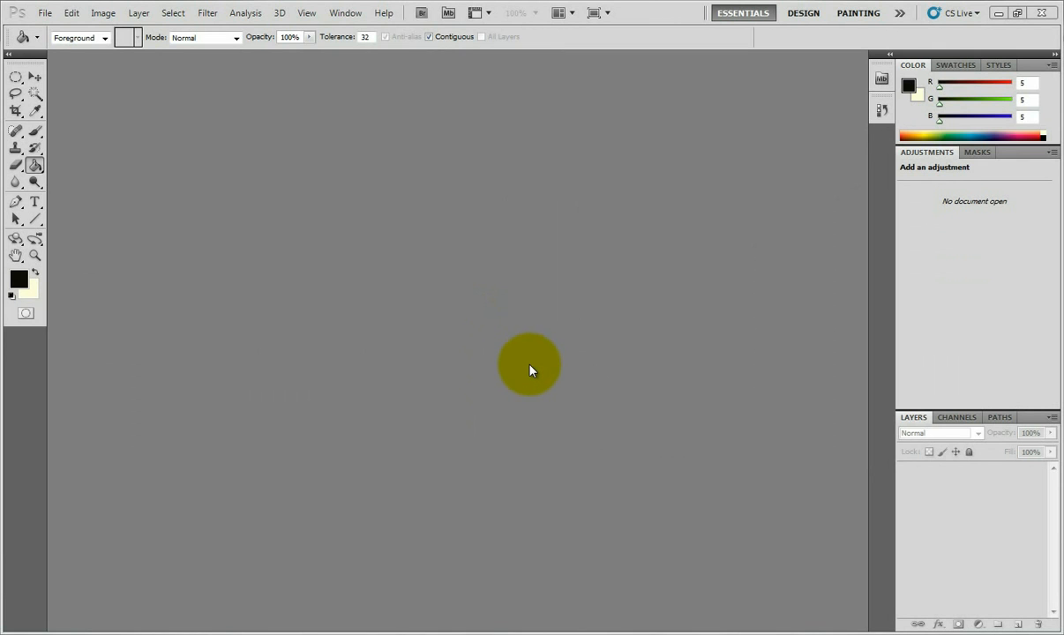
mouse_move(321, 258)
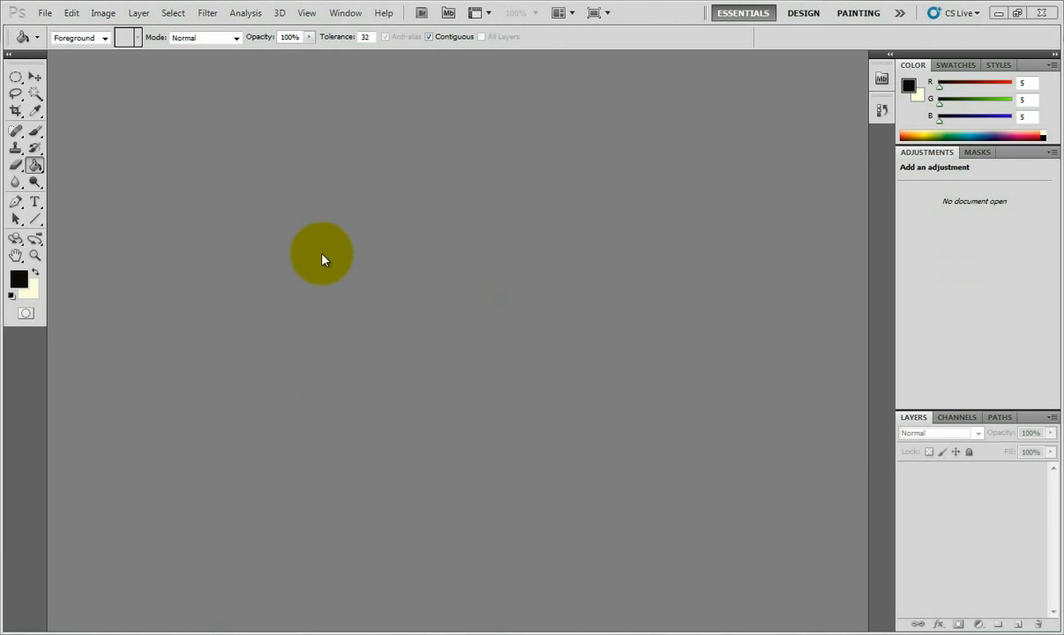
Open the Planet_Texture_by_SuperSprayer.jpg image from the Tutorial Texture folder.
left_click(44, 12)
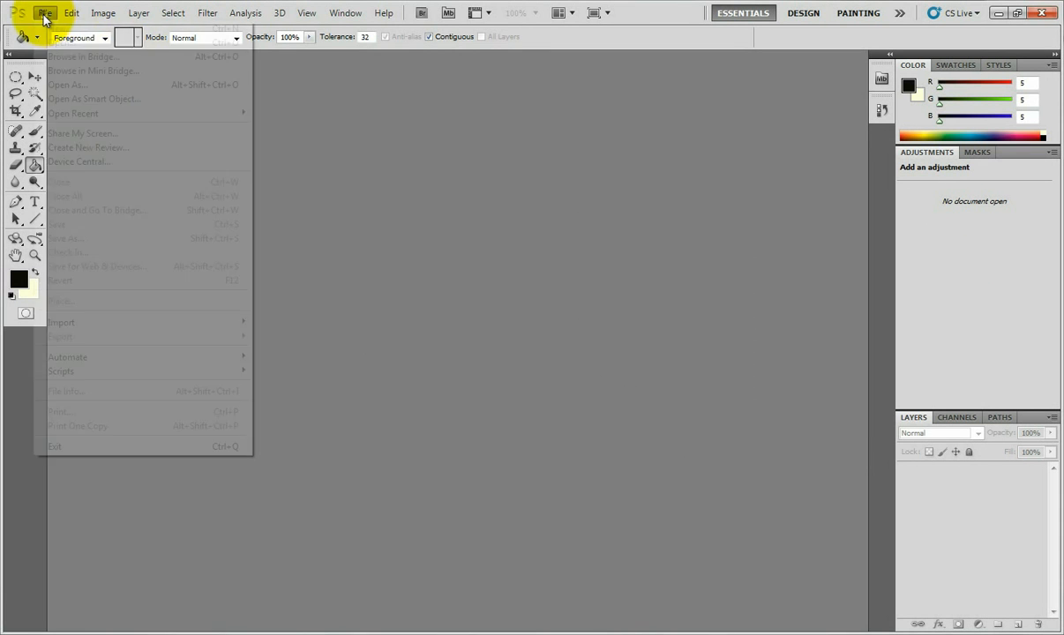
left_click(67, 85)
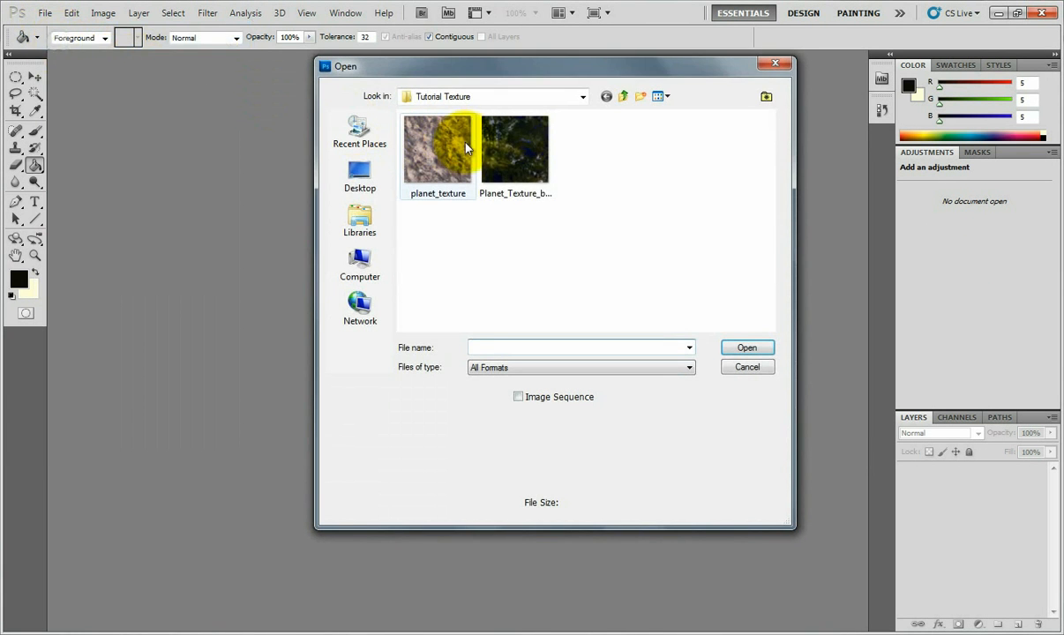
double_click(515, 150)
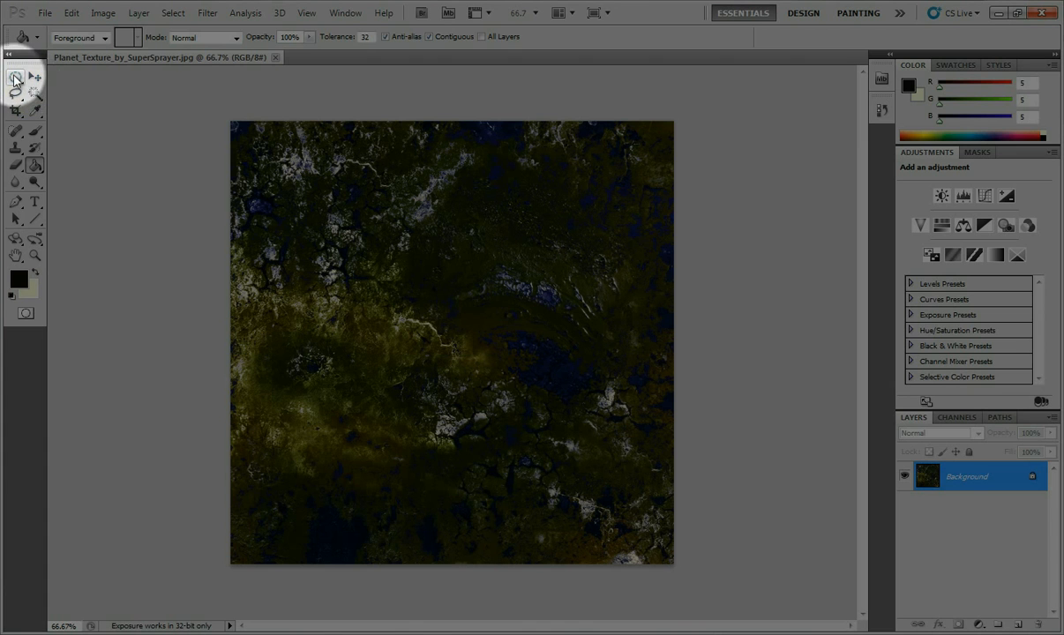
Draw a large circular Elliptical Marquee selection over the planet texture.
left_click(18, 78)
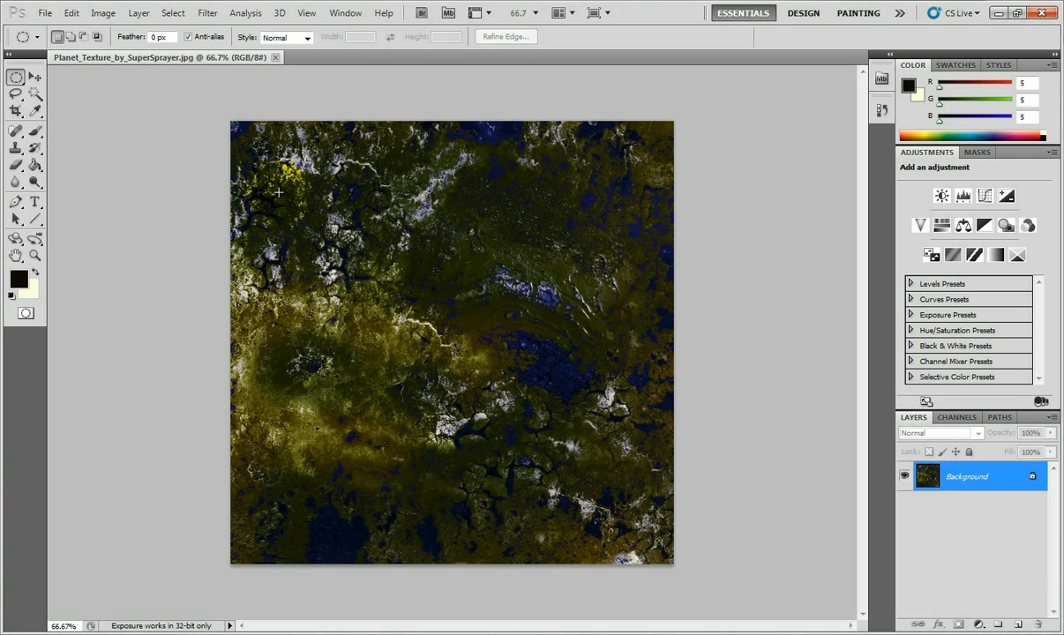
left_click_drag(279, 192, 350, 256)
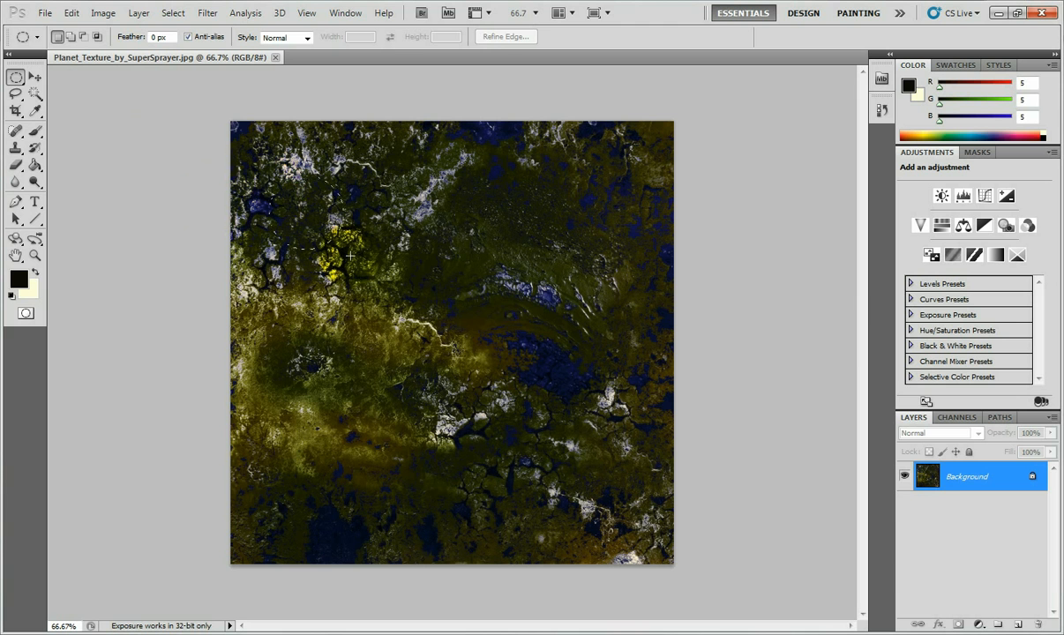
left_click_drag(349, 256, 699, 551)
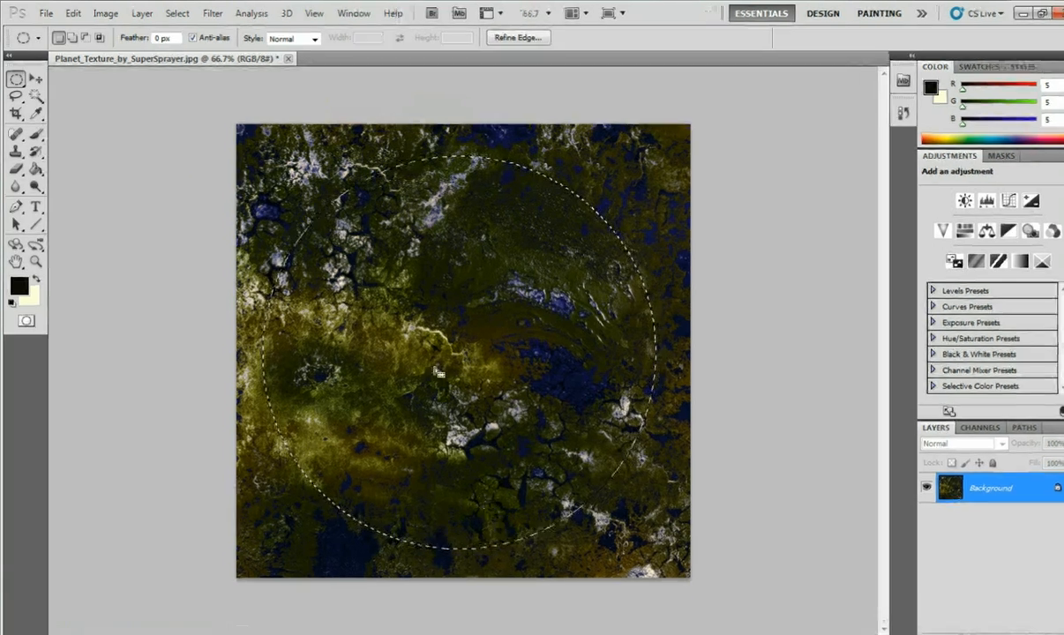
Create a new 779 by 779 document, paste the circle and rename its layer 'Planet'.
left_click(46, 15)
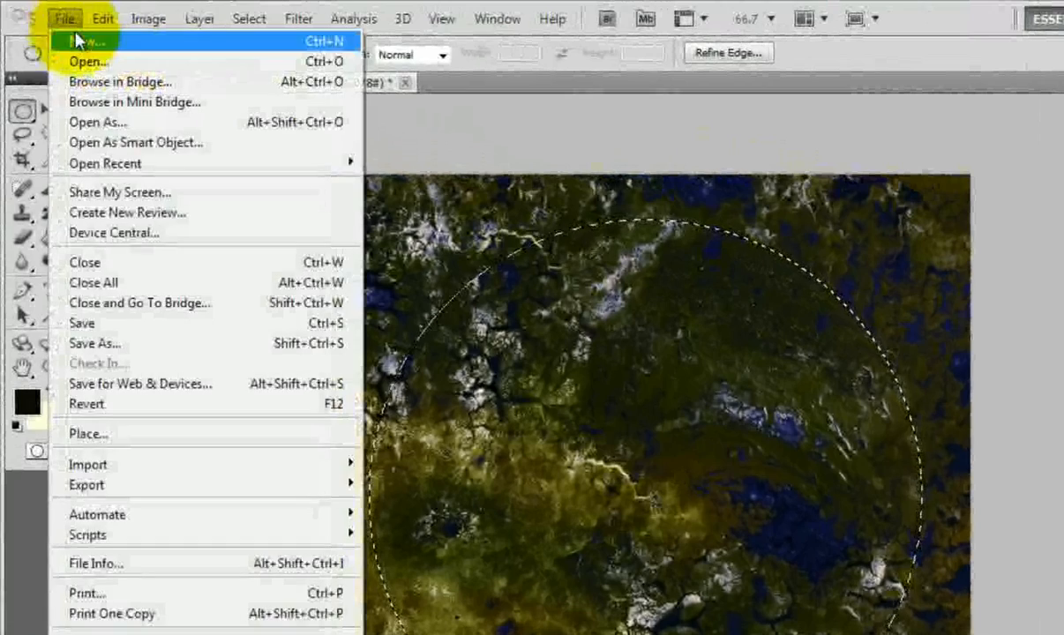
left_click(84, 43)
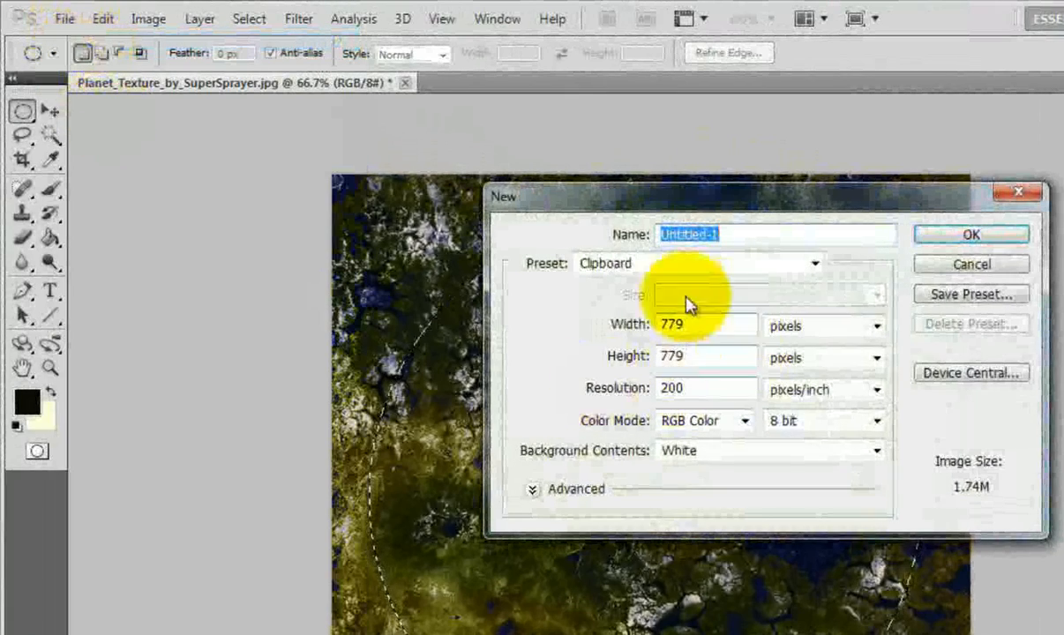
mouse_move(723, 390)
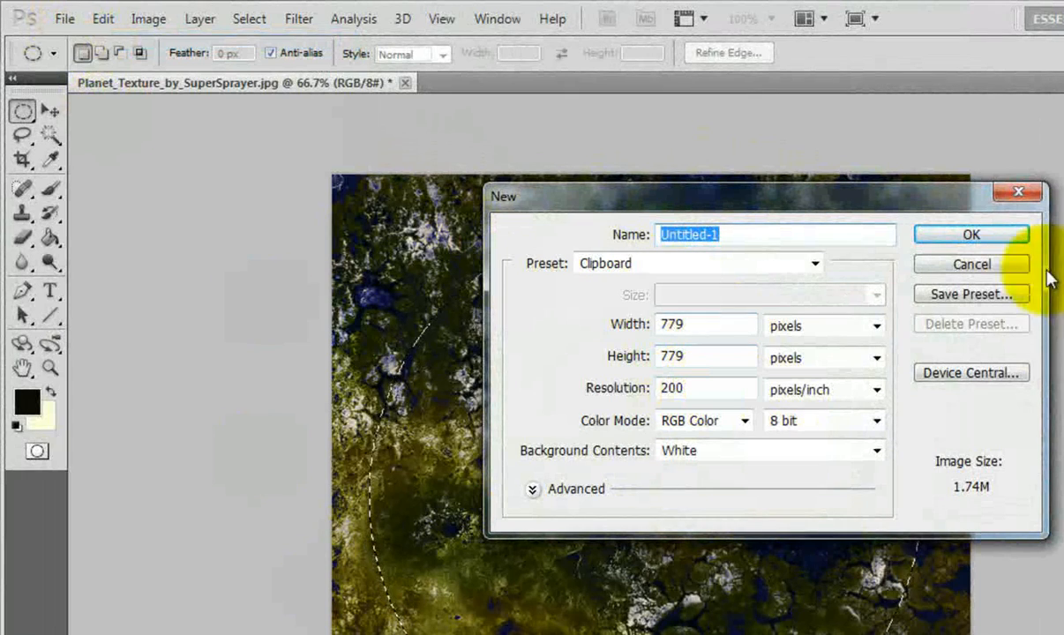
left_click(971, 233)
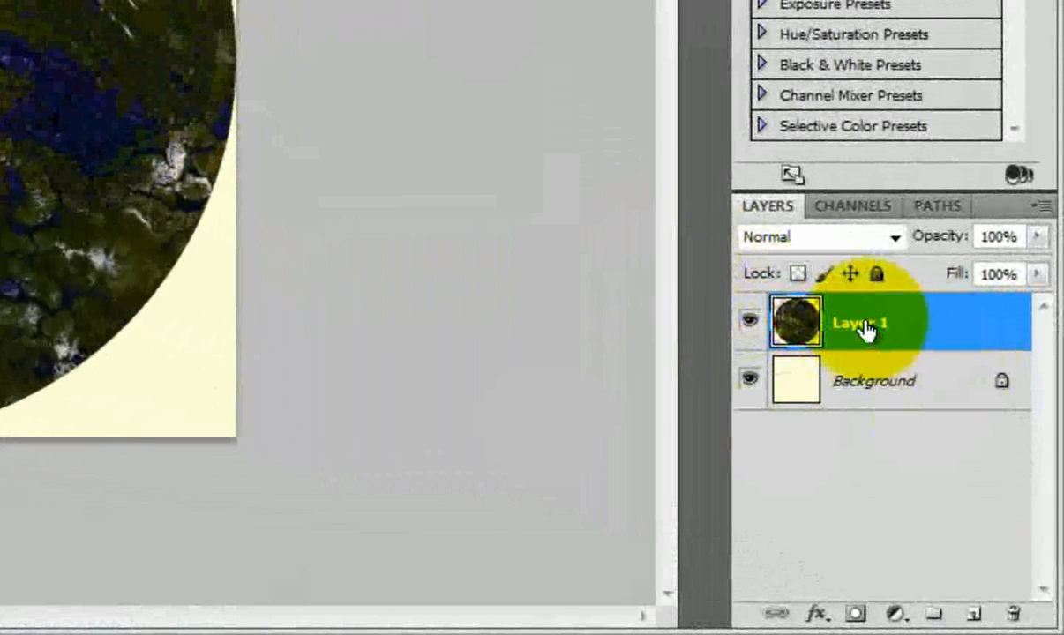
double_click(861, 323)
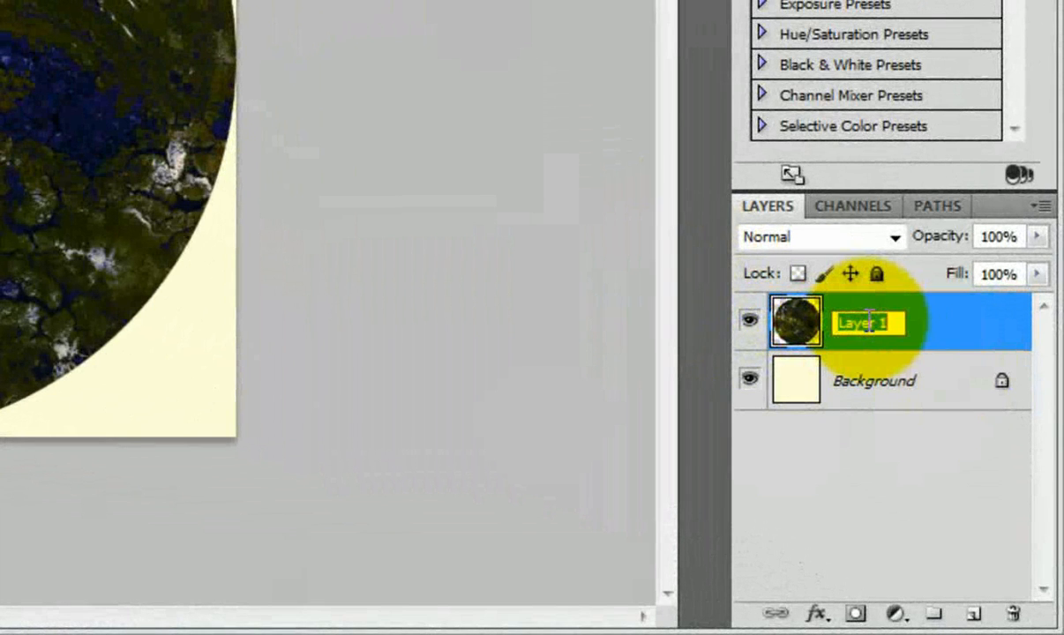
type("Planet")
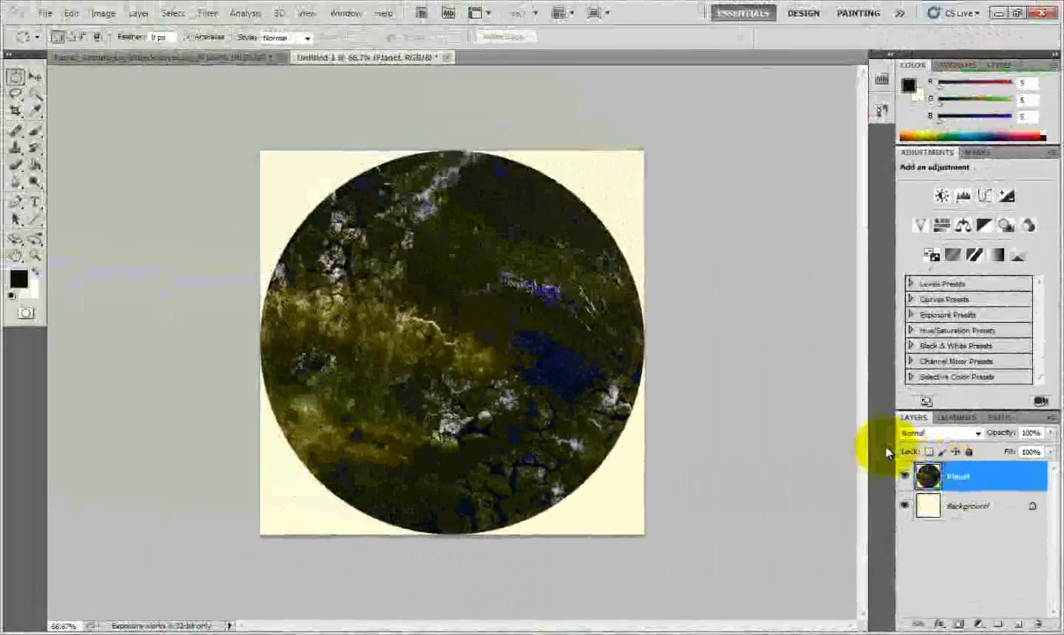
Apply the Spherize distortion filter at 100% to the Planet layer.
left_click(209, 13)
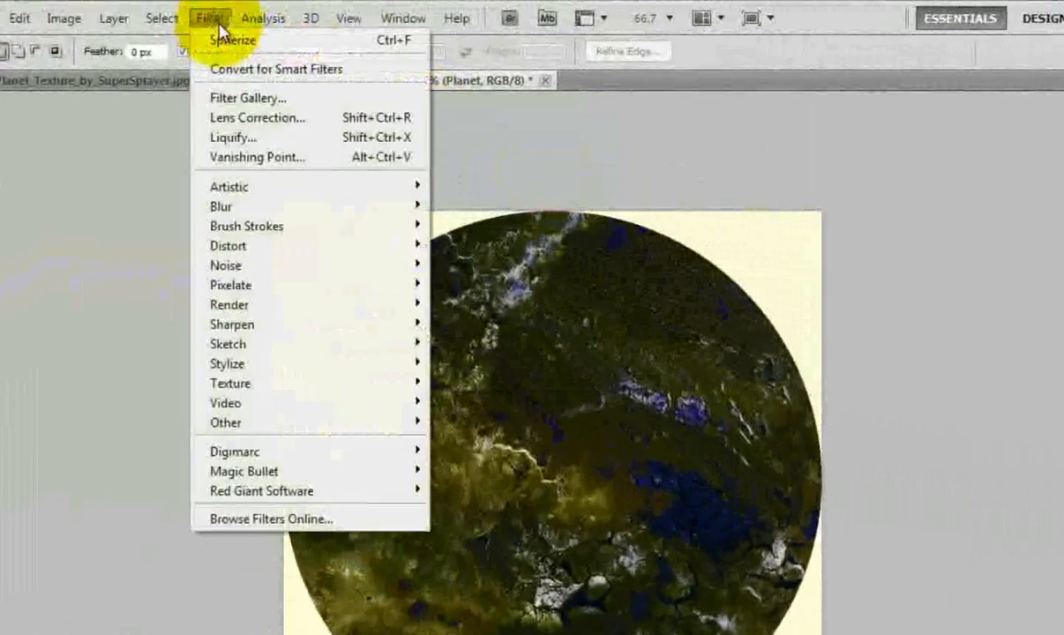
mouse_move(230, 245)
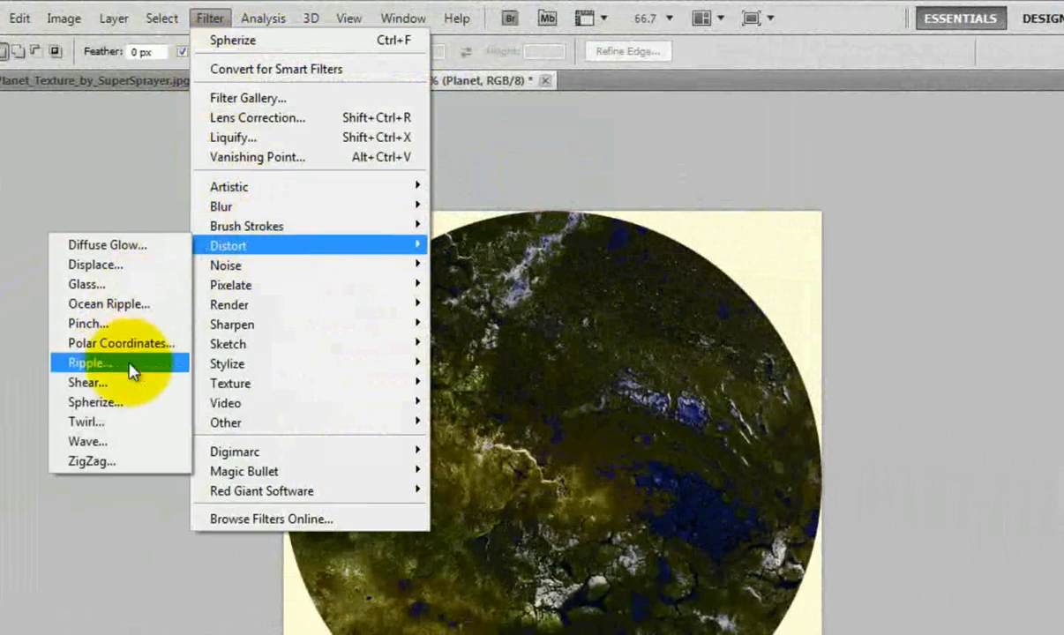
left_click(95, 403)
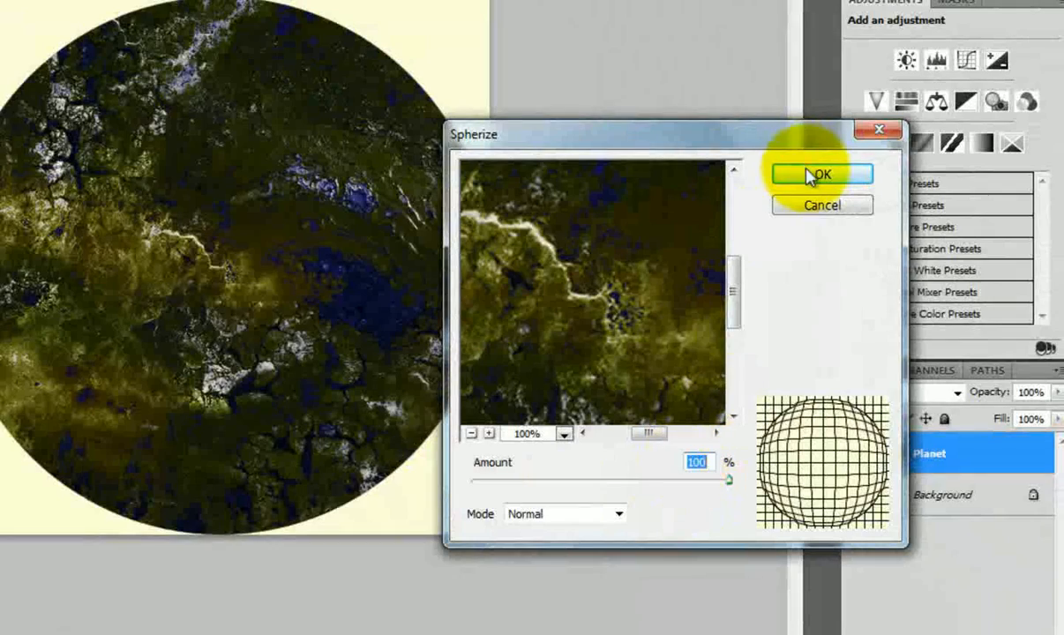
left_click(823, 174)
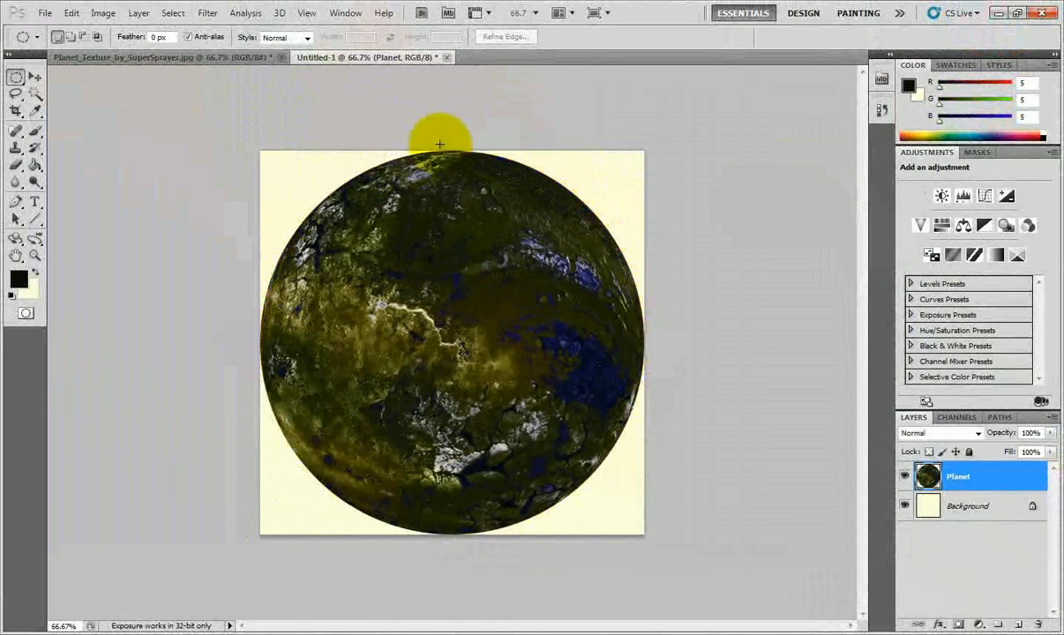
mouse_move(591, 501)
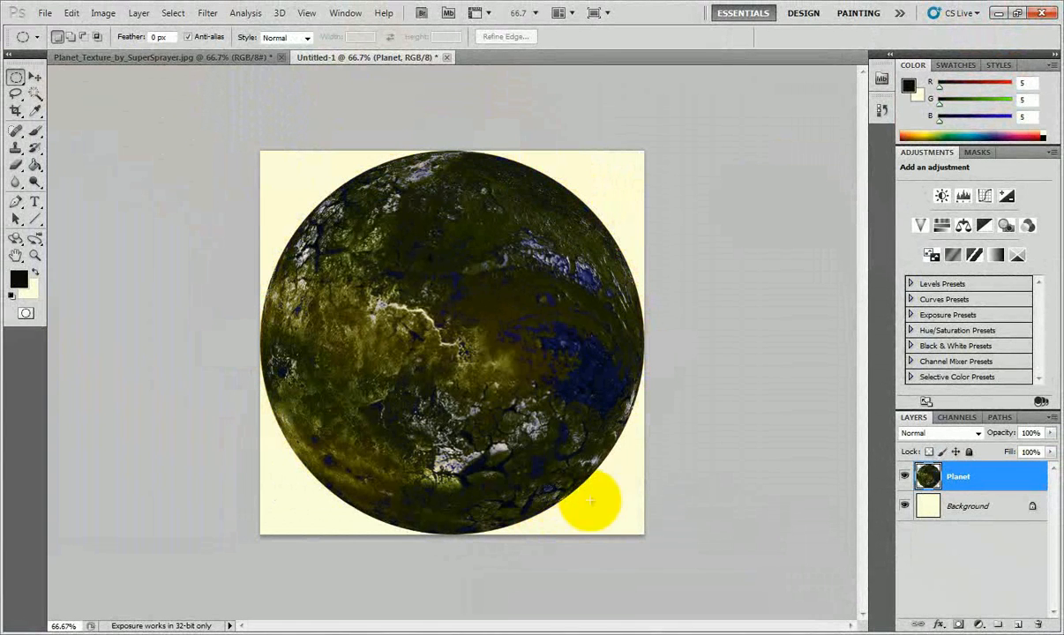
mouse_move(678, 134)
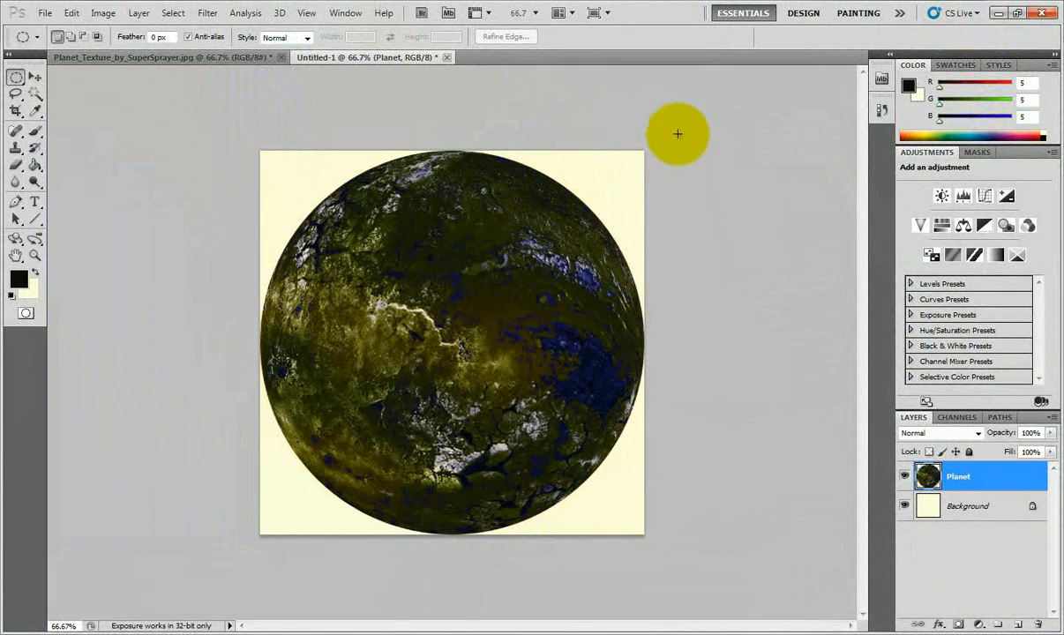
mouse_move(664, 515)
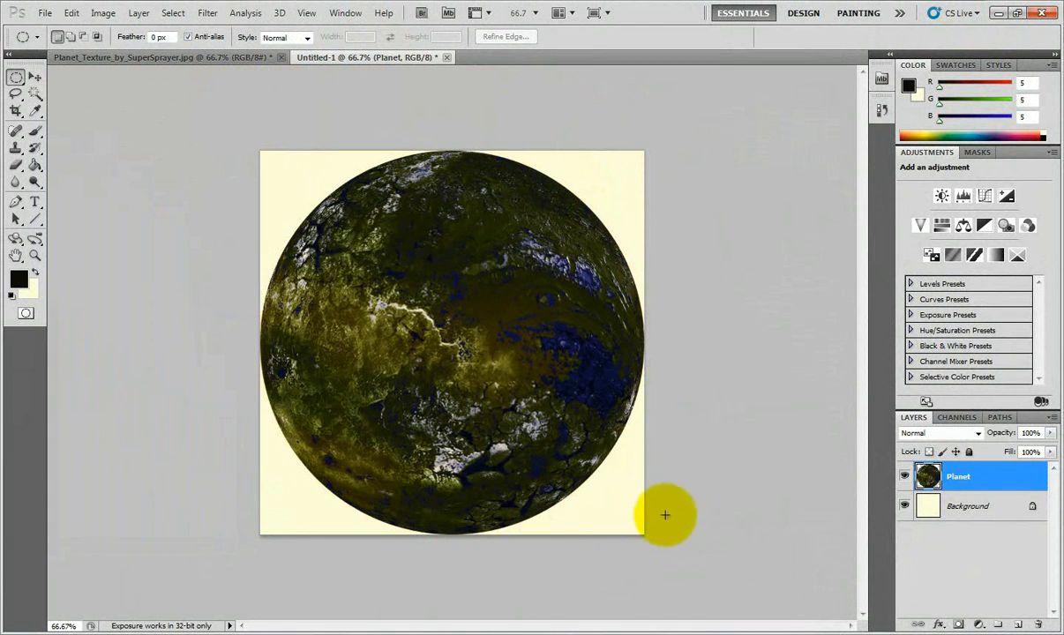
mouse_move(593, 544)
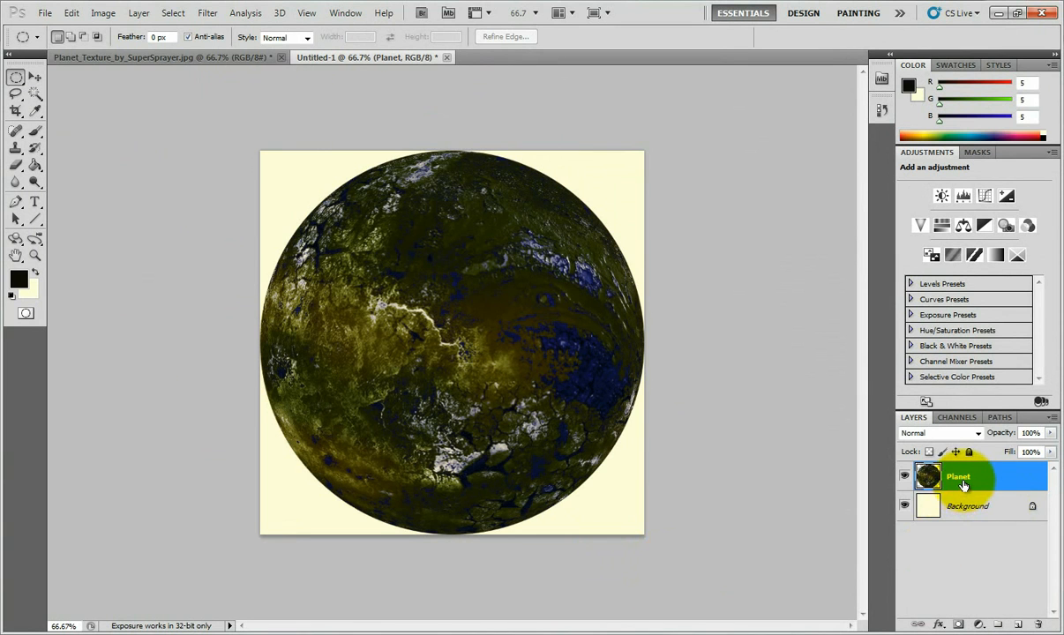
Set the canvas size to 1200 by 1200 pixels around the planet.
left_click(102, 13)
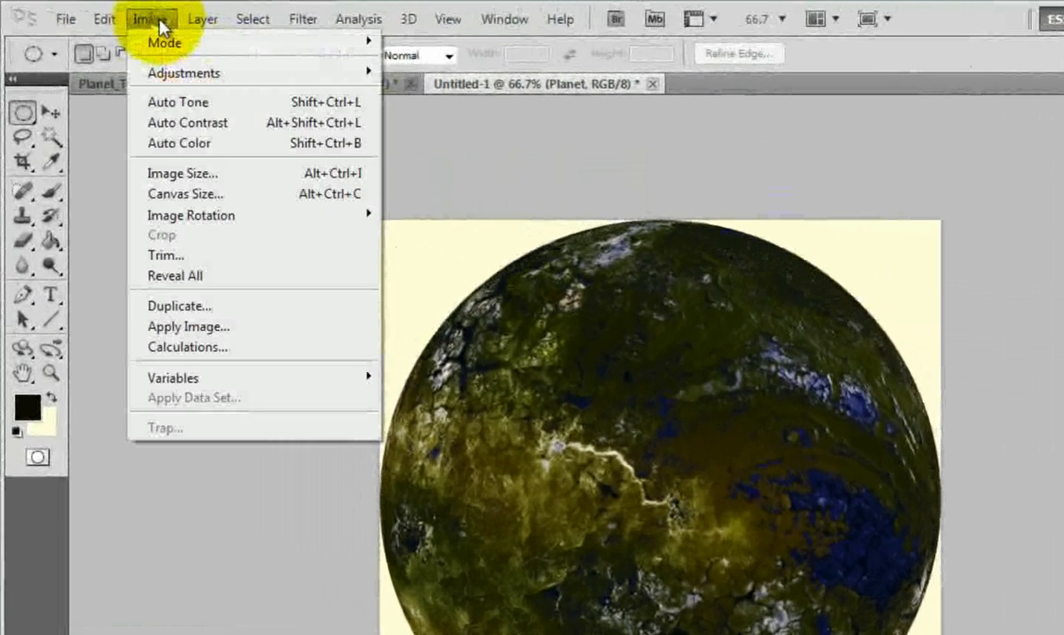
left_click(184, 194)
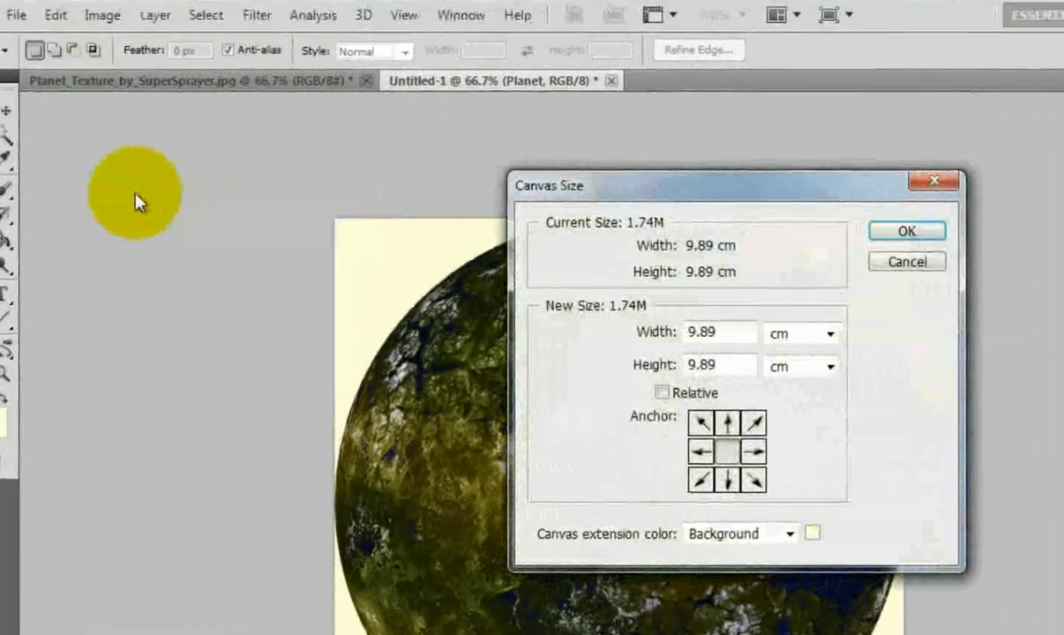
left_click(653, 369)
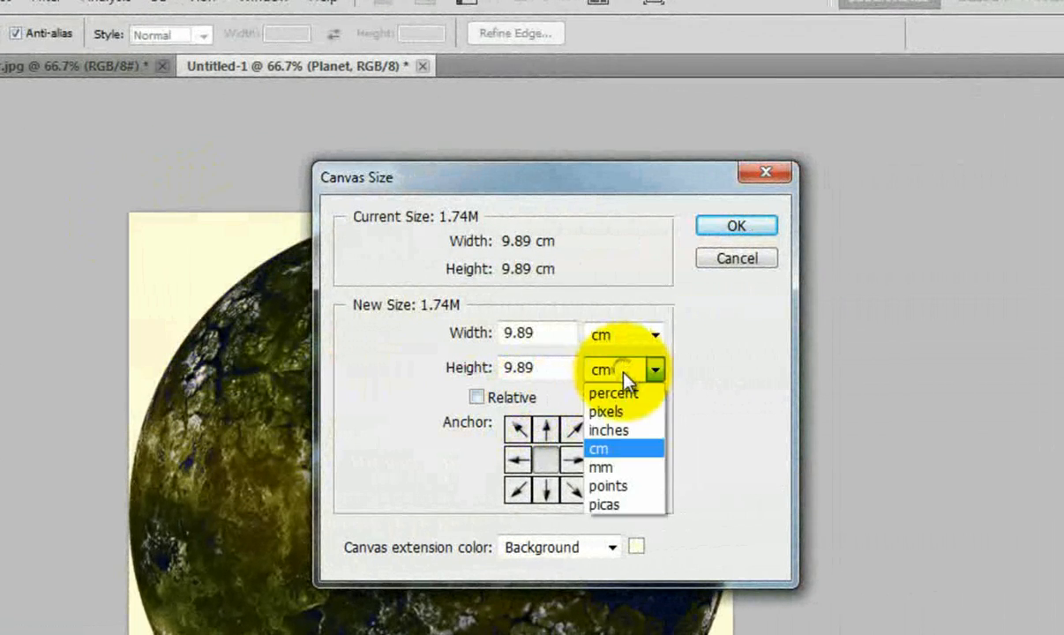
left_click(607, 413)
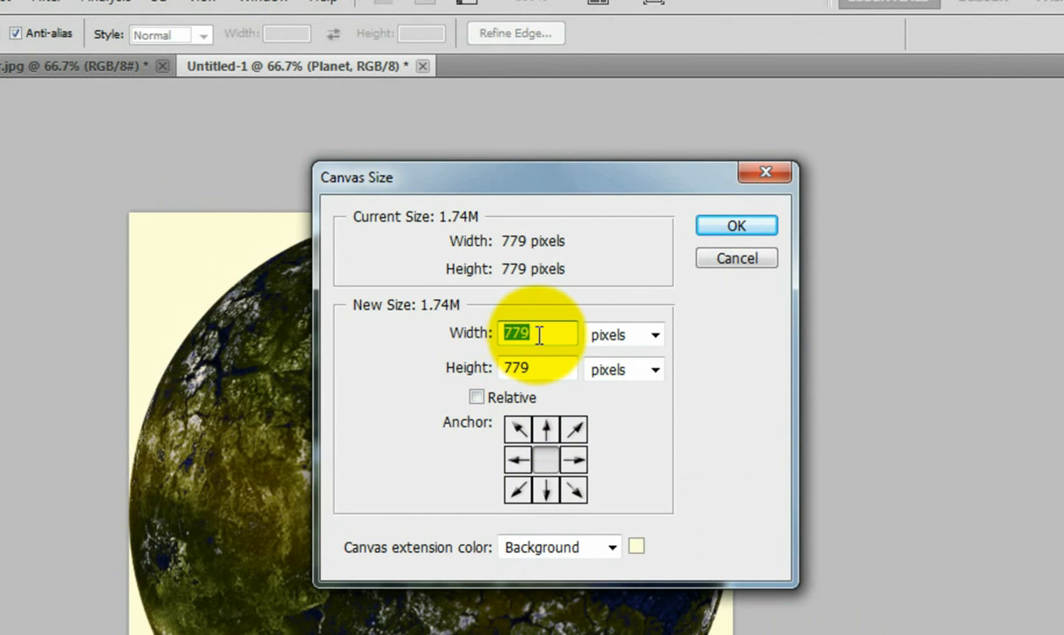
type("1200")
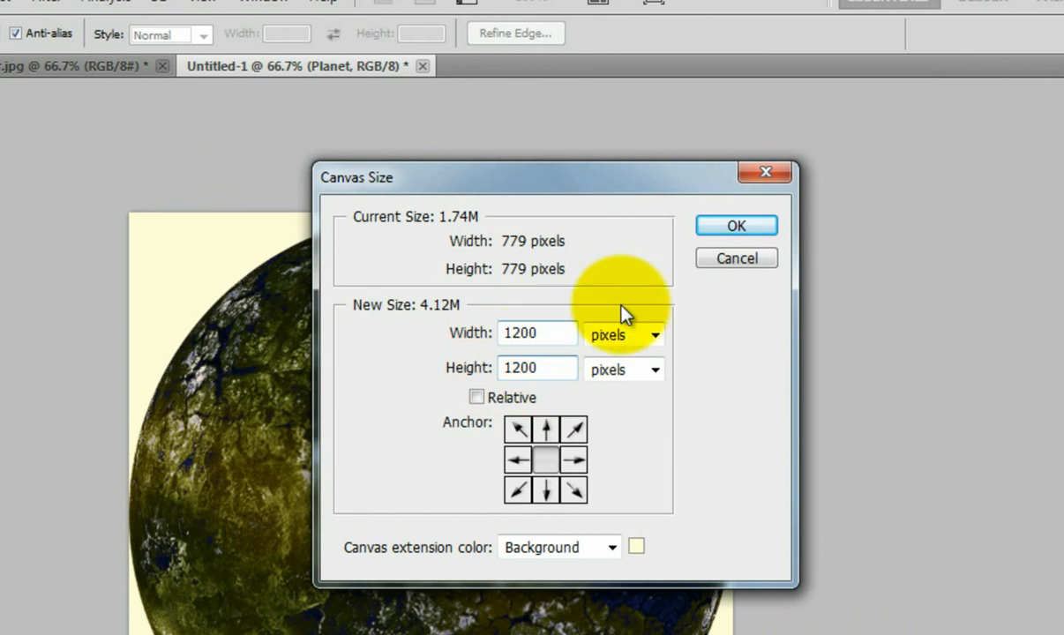
left_click(736, 226)
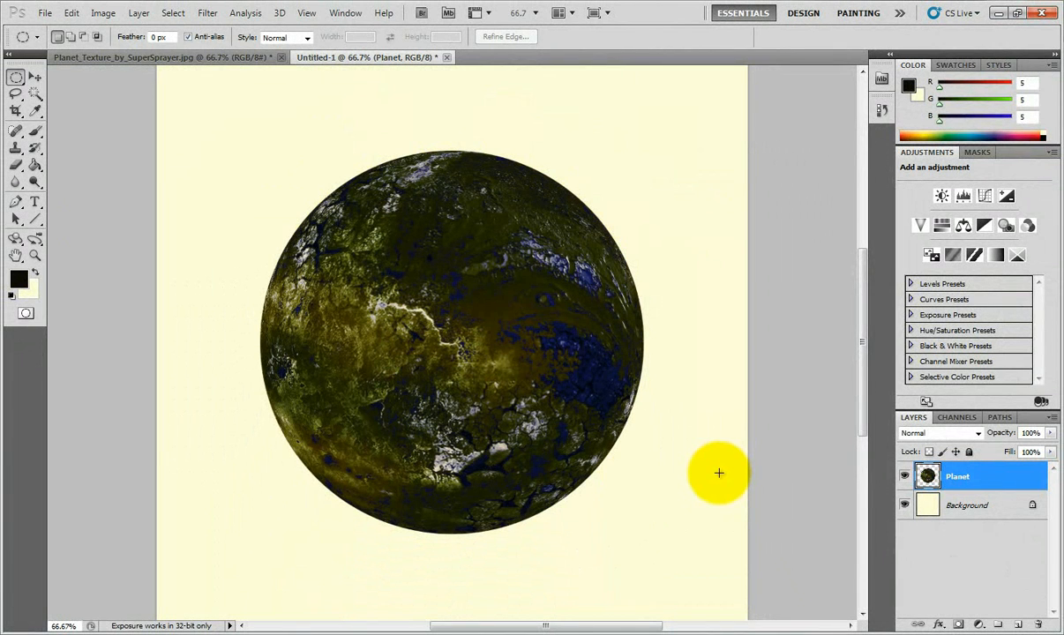
mouse_move(731, 477)
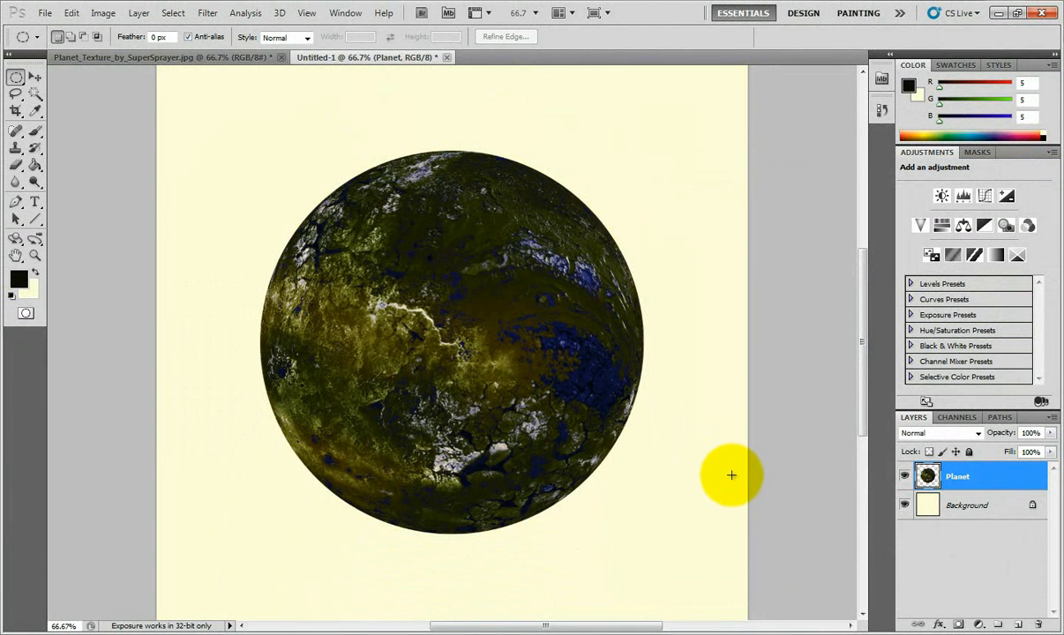
Add a new empty layer above Planet and rename it 'Shadow'.
left_click(473, 438)
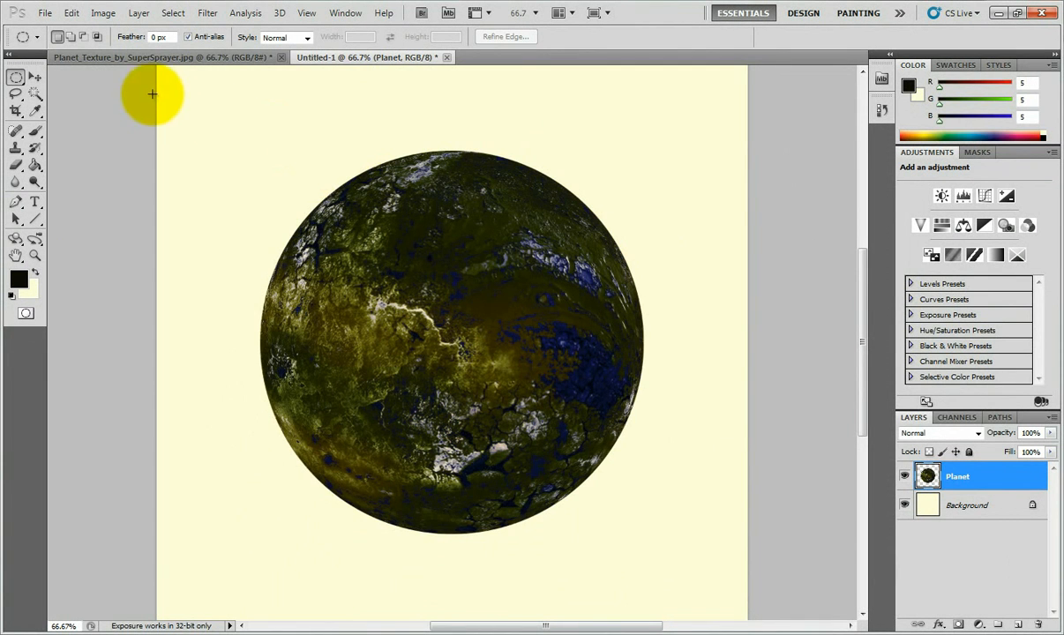
left_click(138, 12)
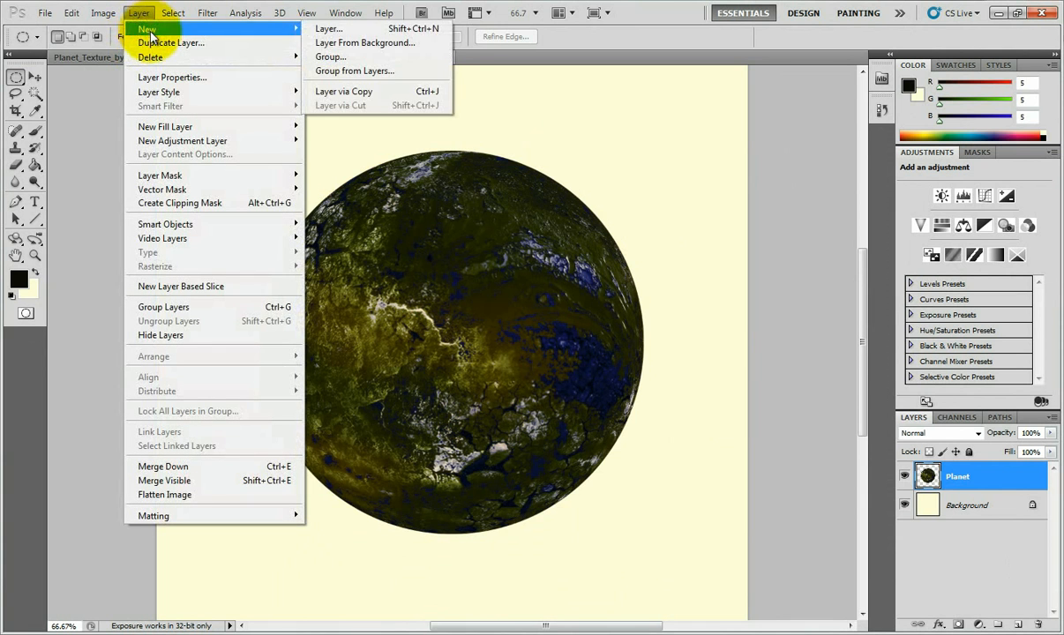
mouse_move(329, 28)
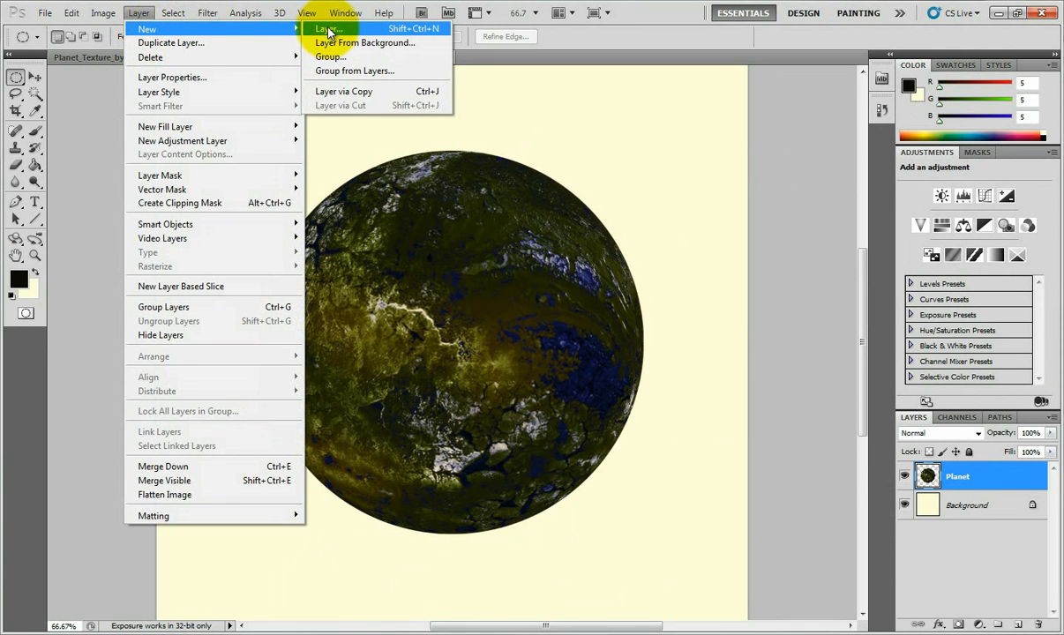
left_click(328, 28)
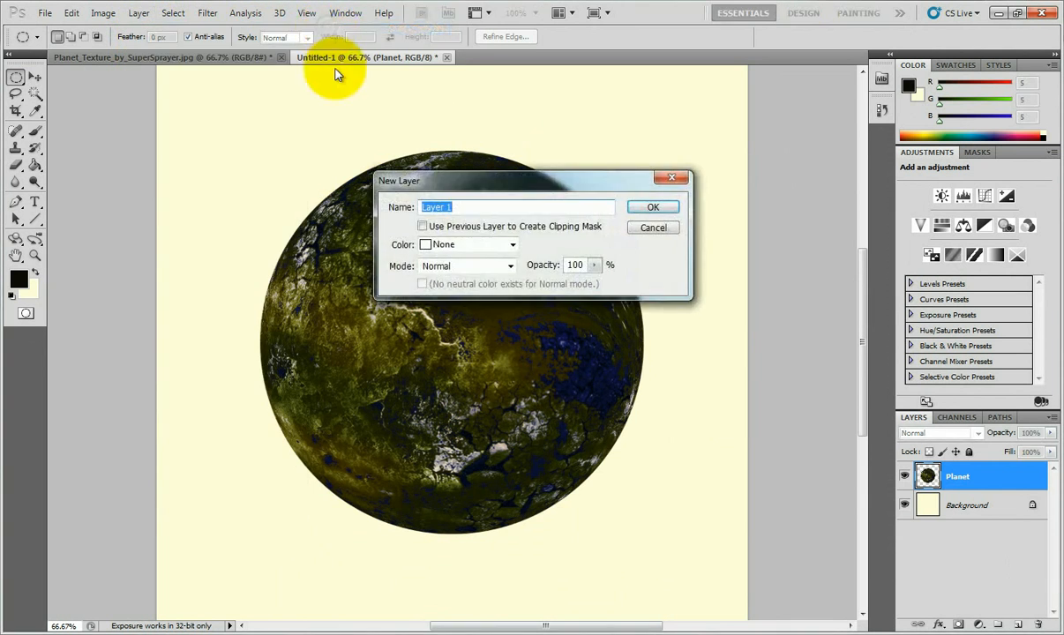
left_click(653, 207)
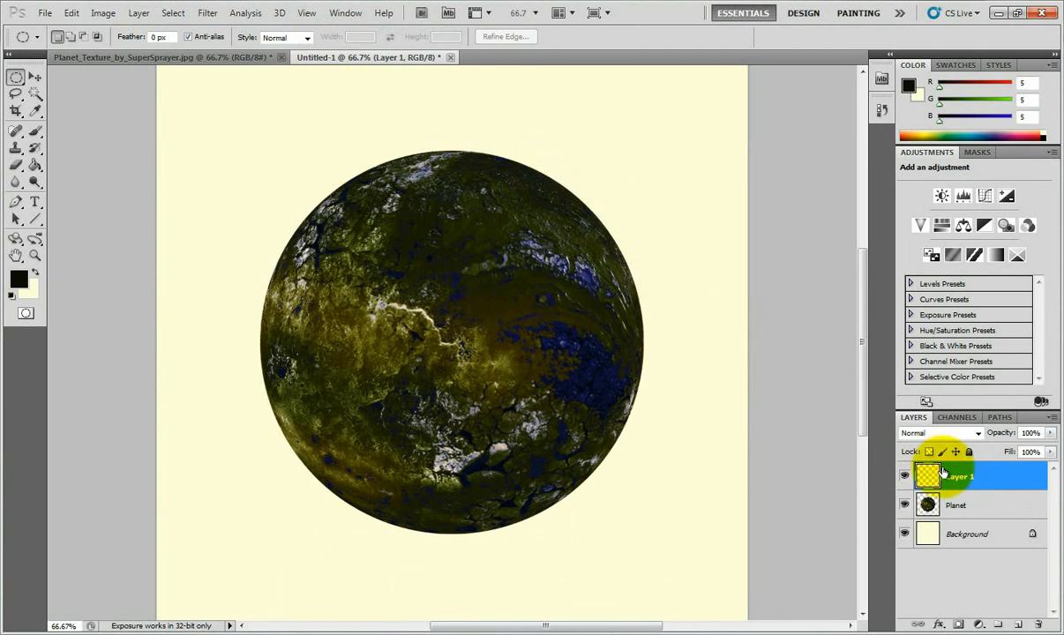
double_click(960, 477)
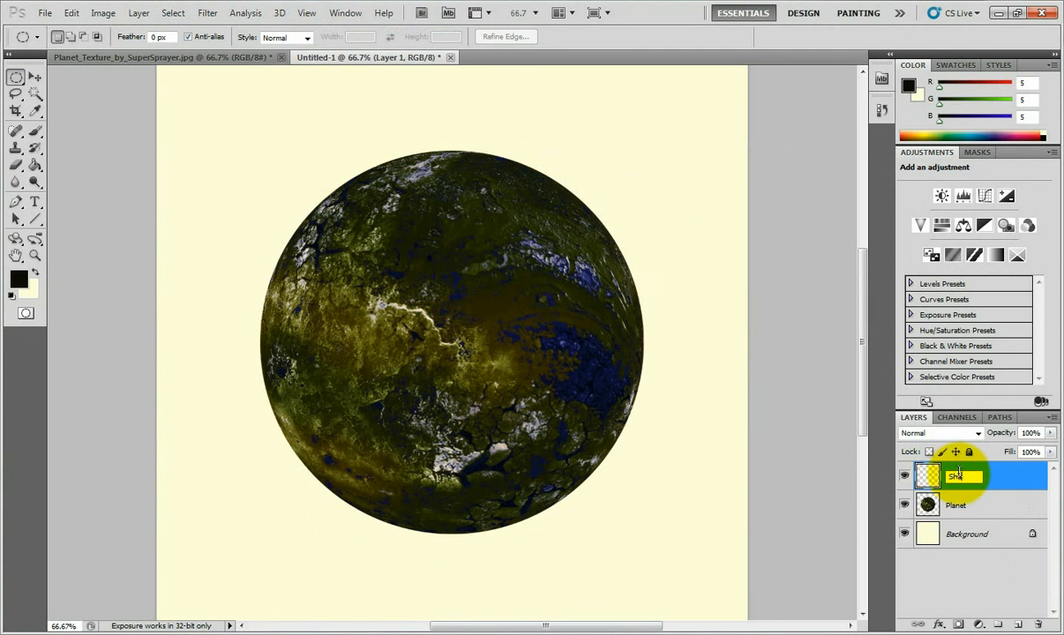
type("Shadow")
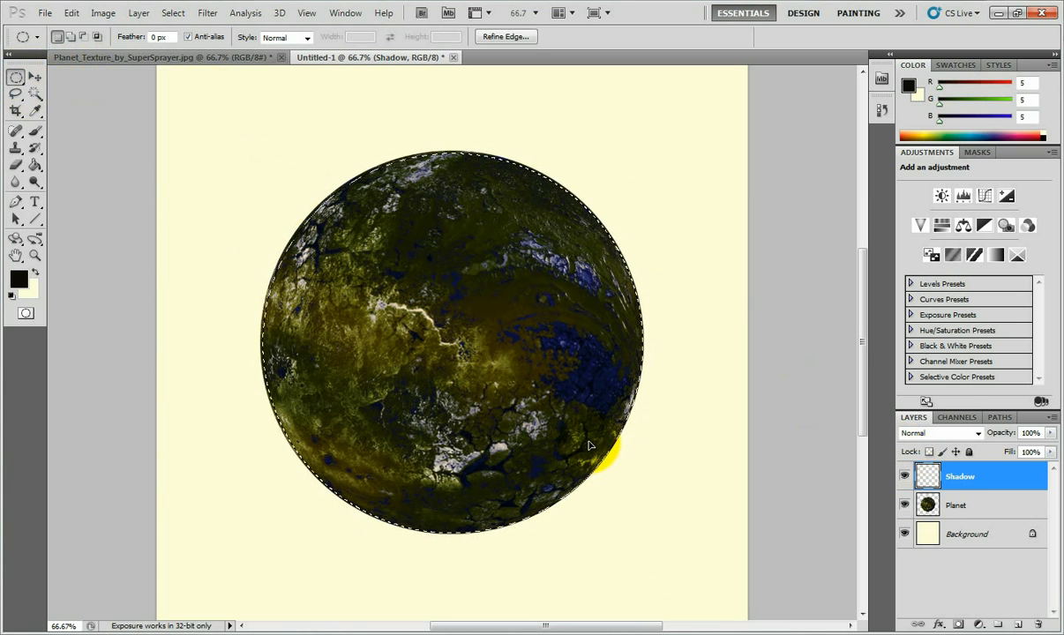
mouse_move(120, 268)
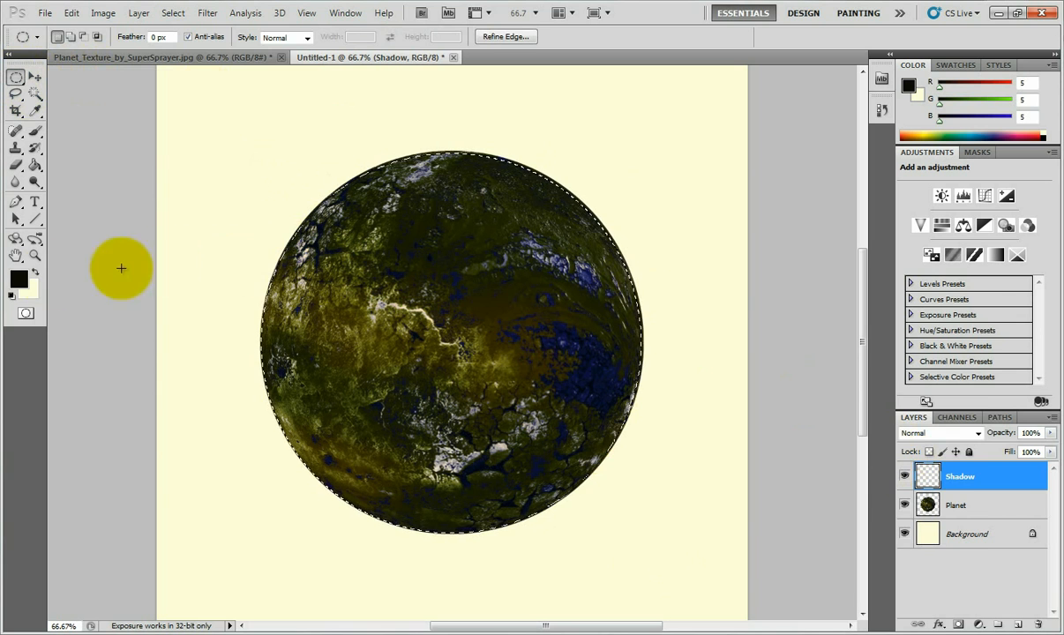
Fill the planet-shaped selection on Shadow with near-black using the Paint Bucket, then deselect.
left_click(17, 279)
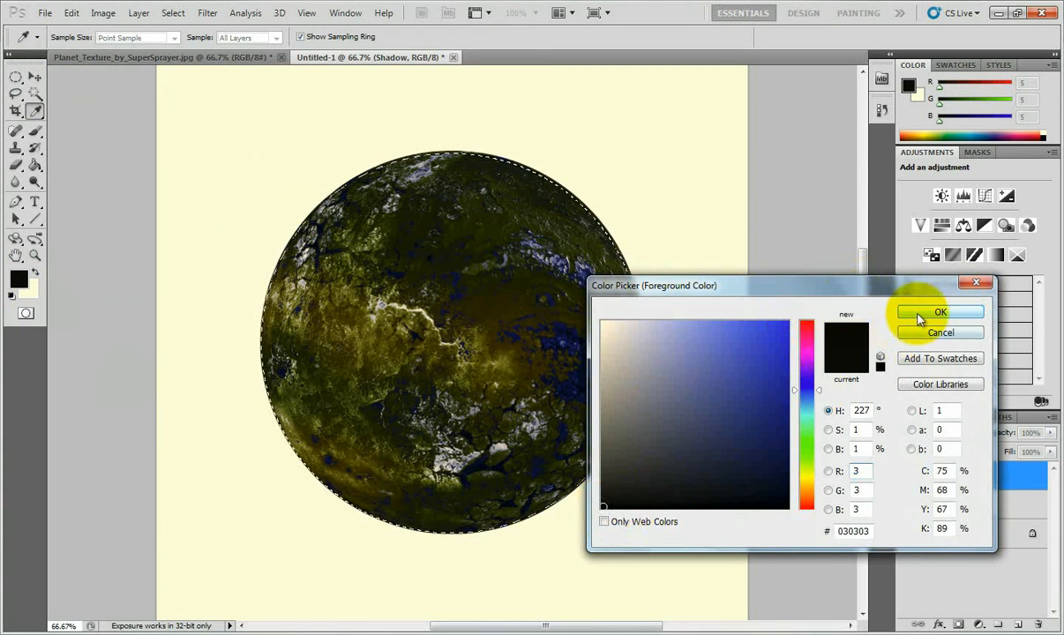
left_click(941, 311)
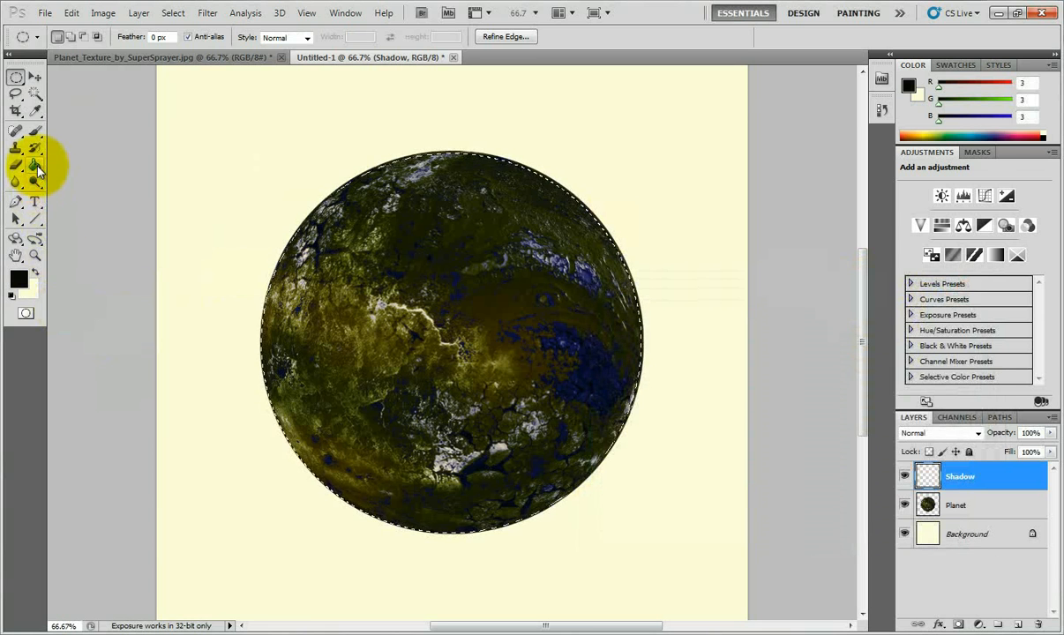
left_click(36, 166)
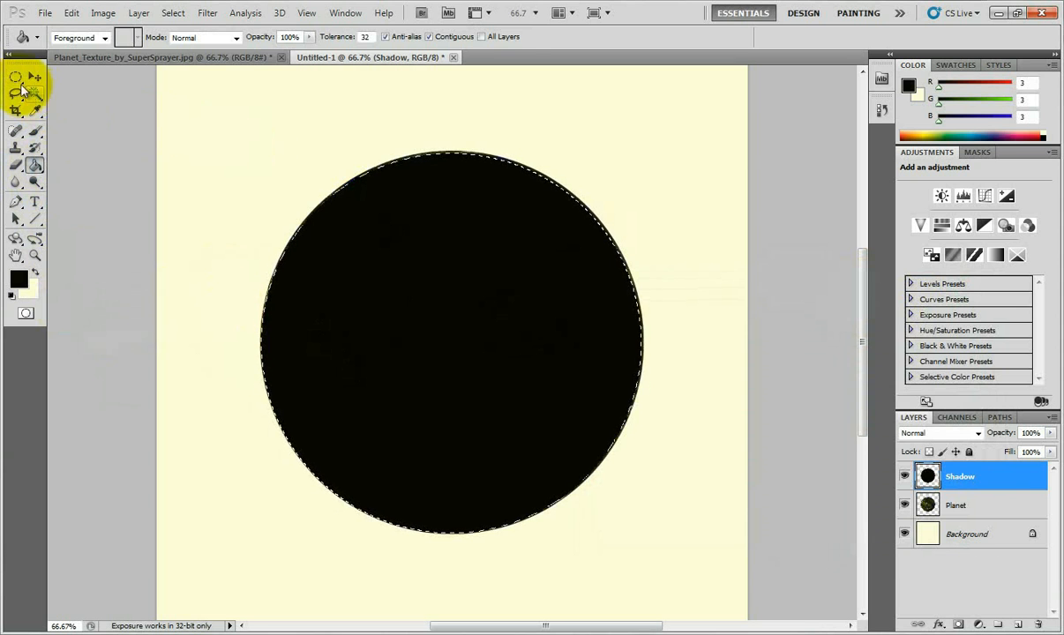
left_click(16, 77)
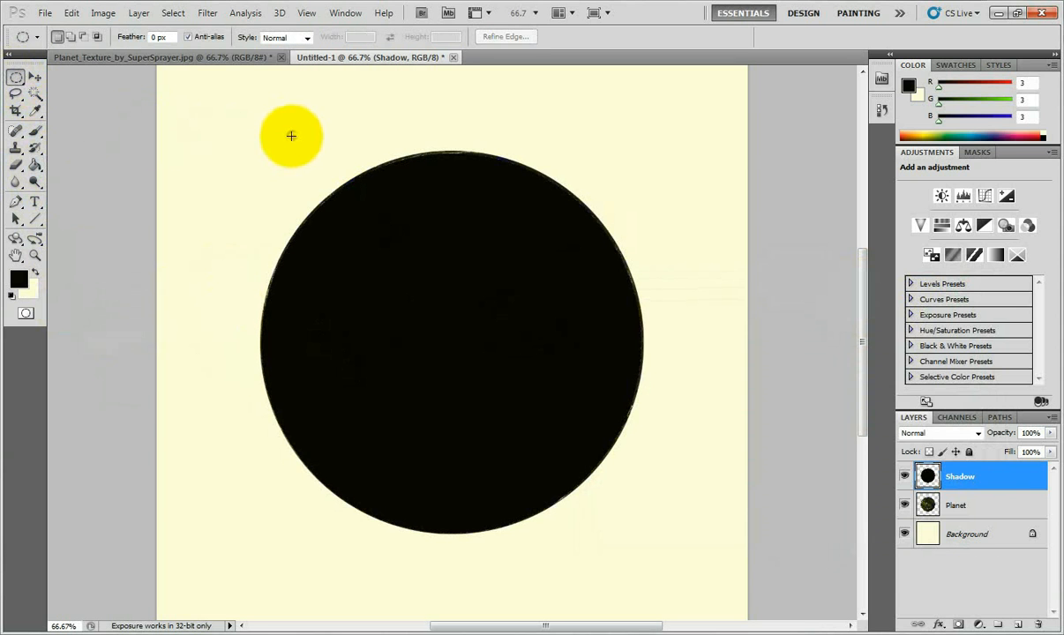
left_click(904, 505)
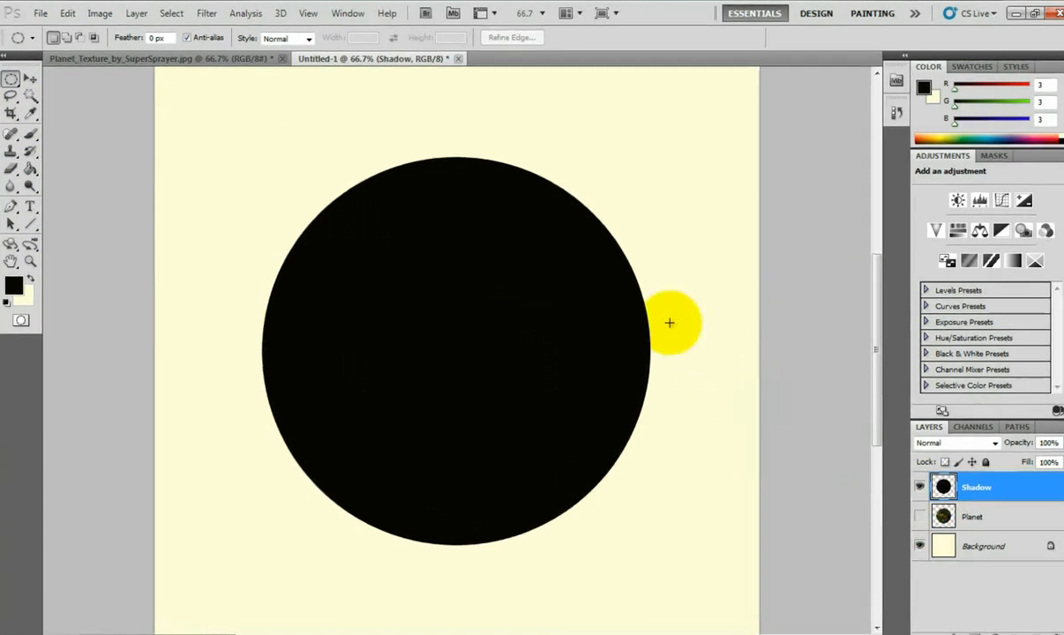
Apply a Gaussian Blur of about 32.7 pixels to the black Shadow circle.
left_click(207, 12)
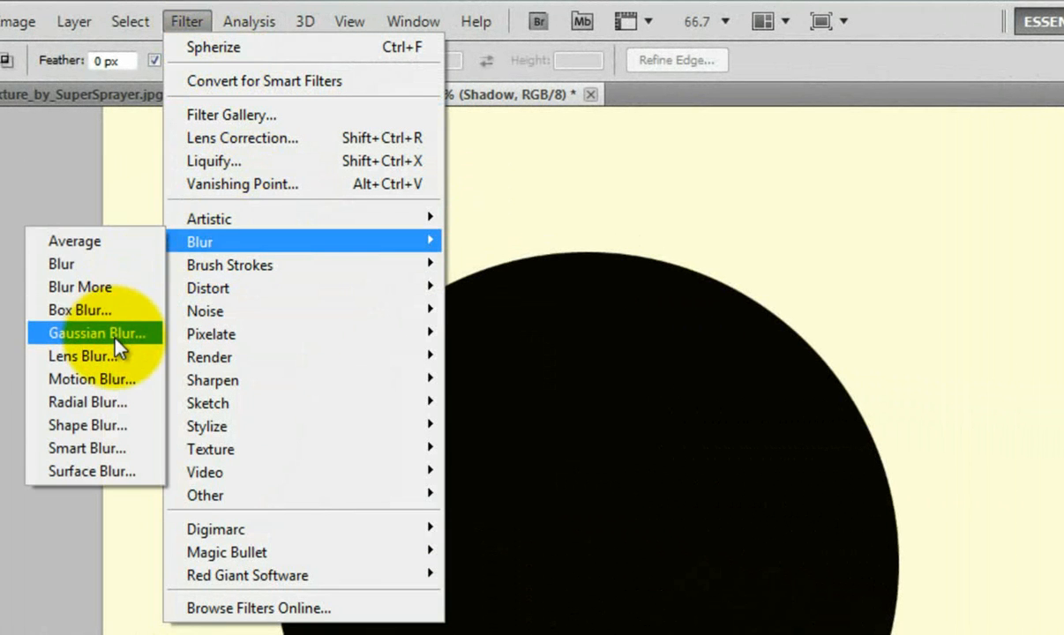
left_click(99, 332)
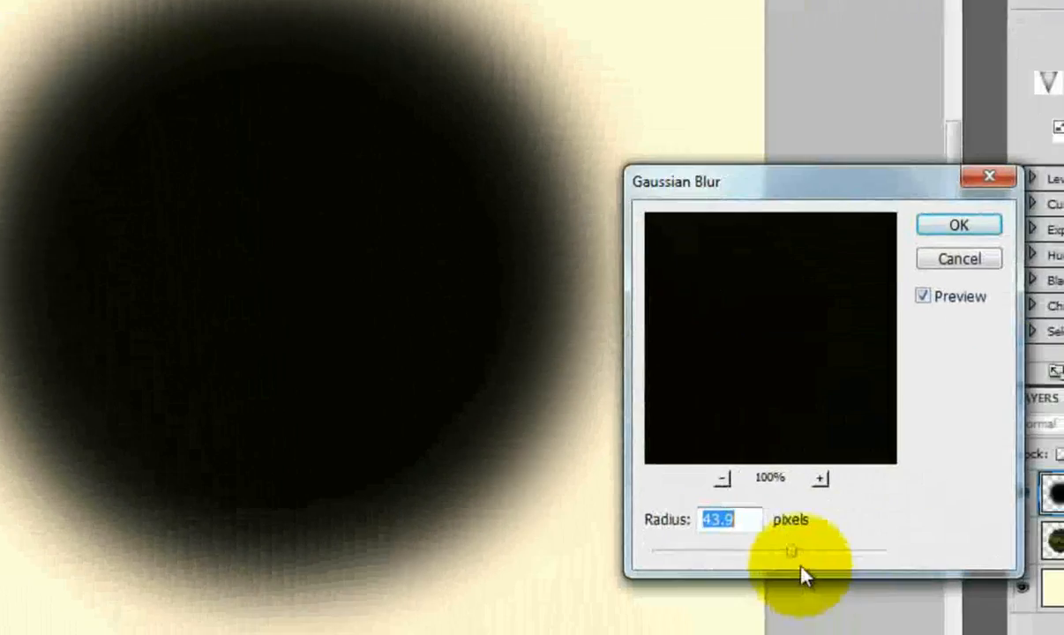
left_click_drag(791, 551, 761, 551)
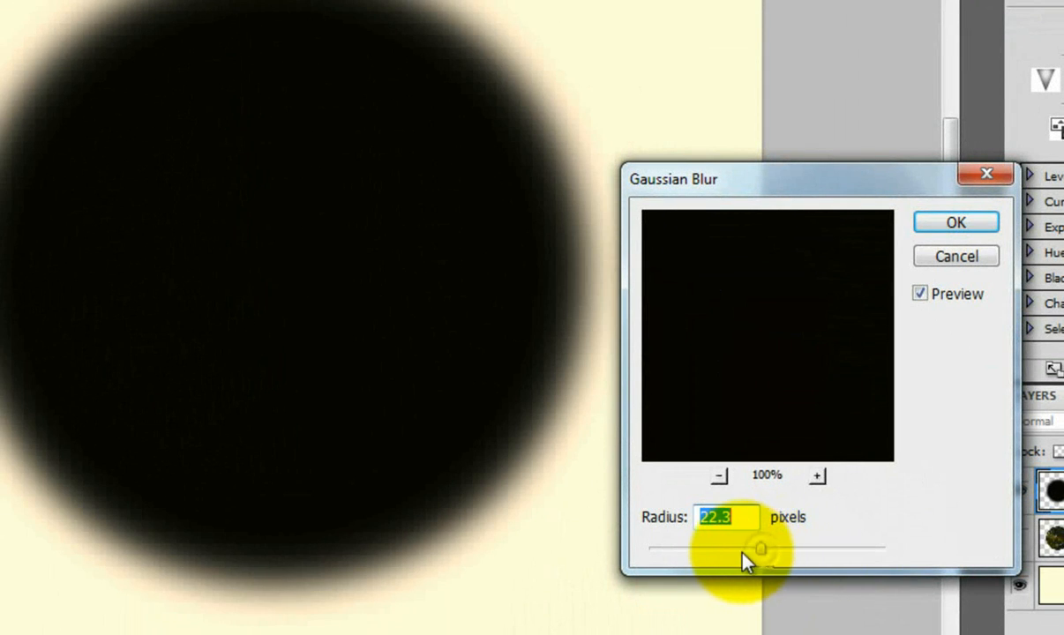
left_click_drag(761, 551, 773, 547)
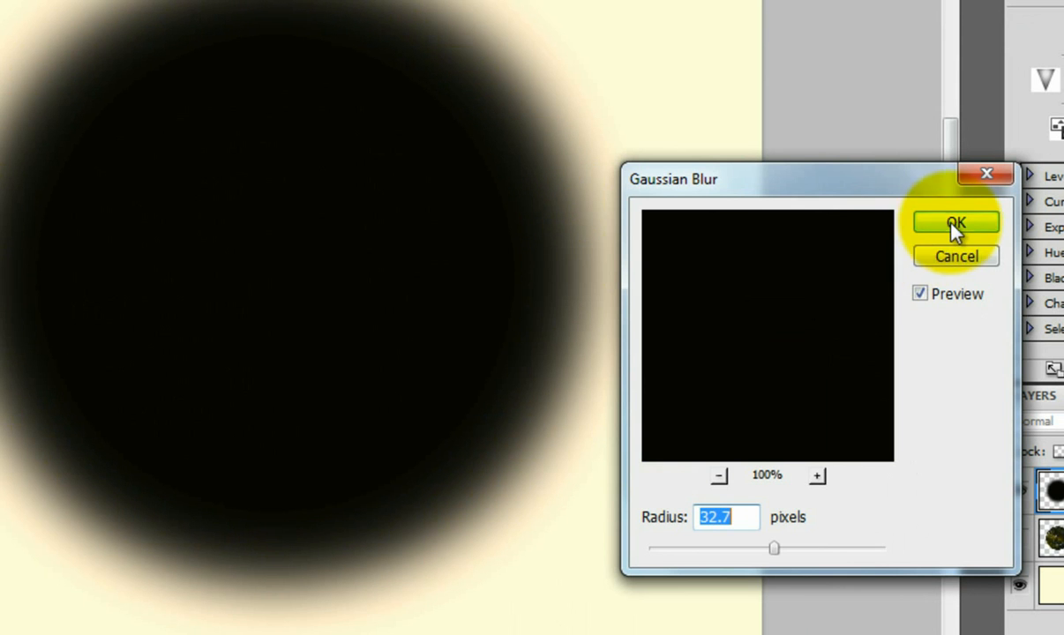
left_click(955, 222)
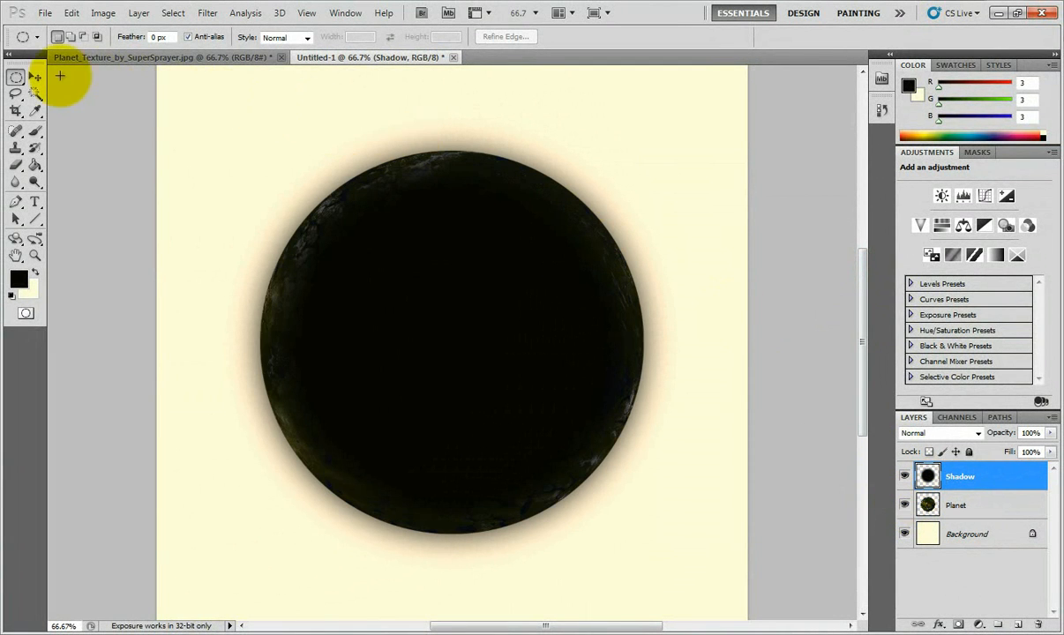
Move the blurred shadow toward the planet's lower right side.
left_click(21, 76)
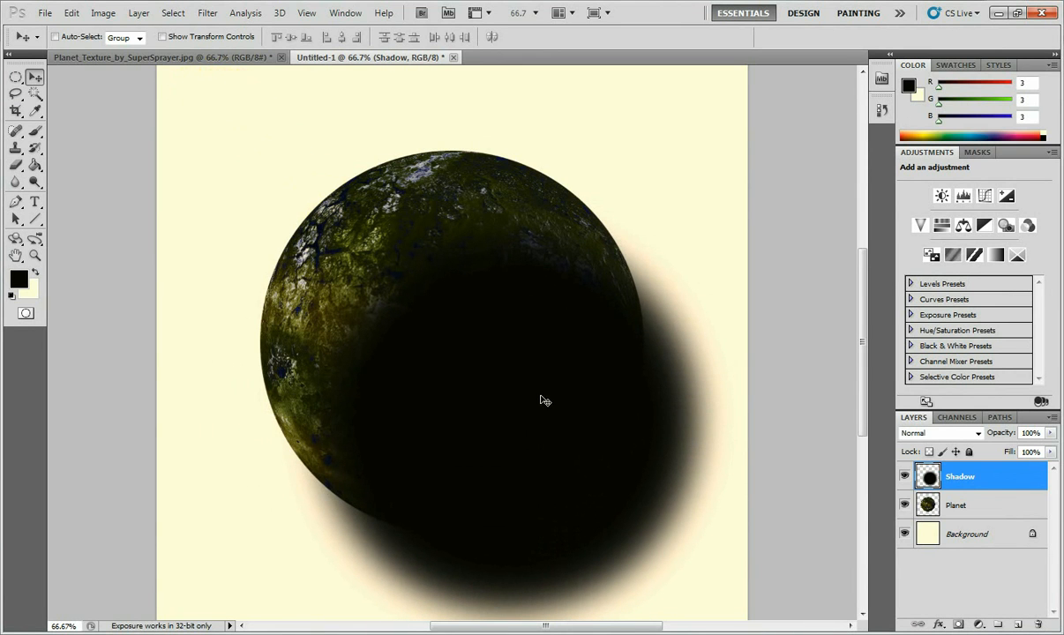
left_click_drag(543, 399, 570, 419)
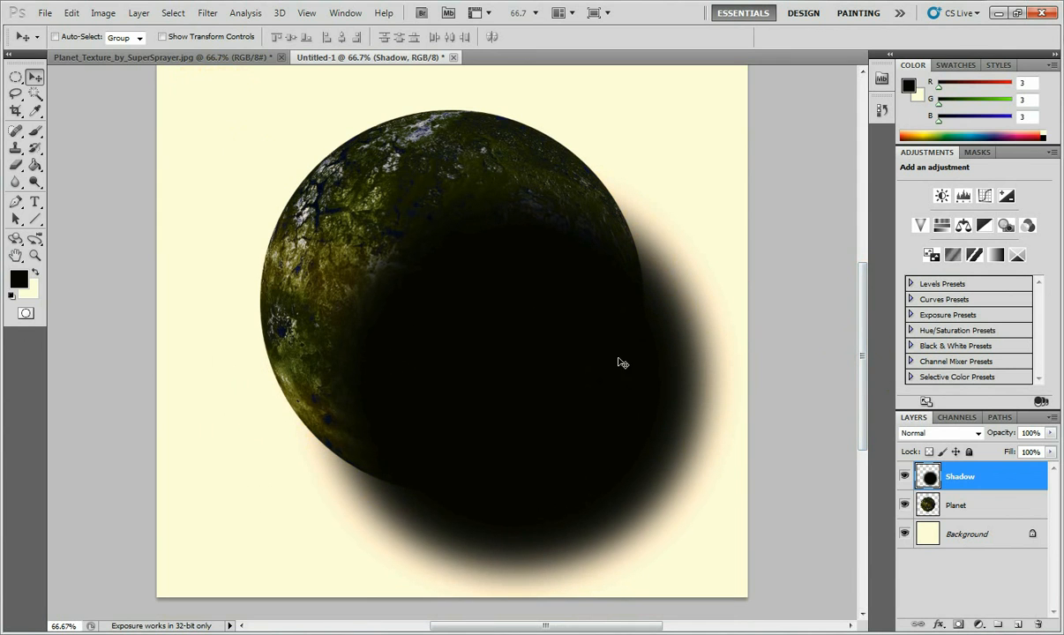
left_click(656, 292)
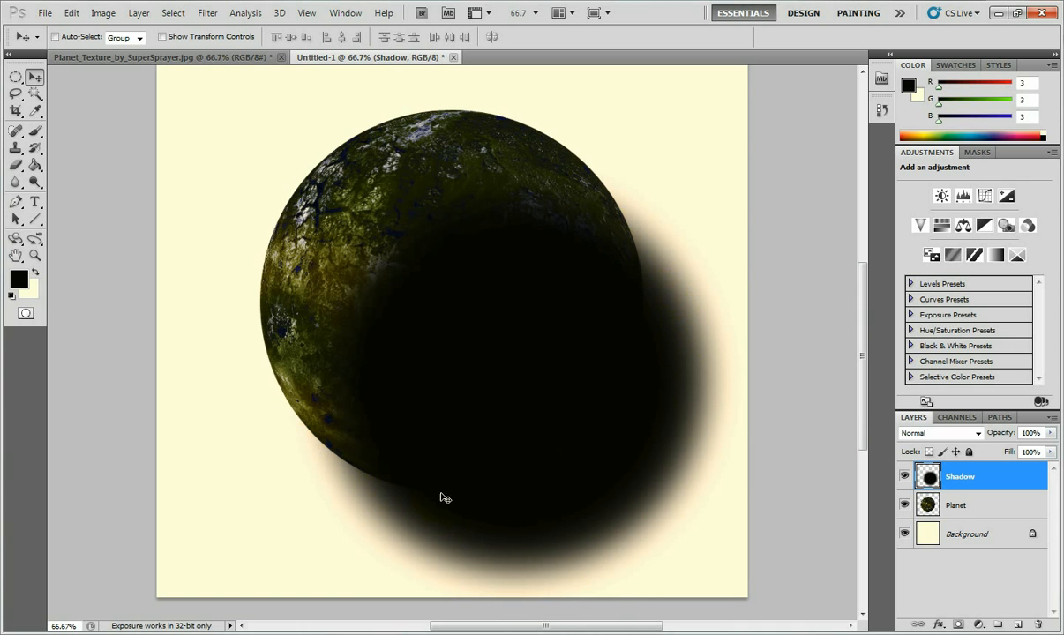
mouse_move(540, 509)
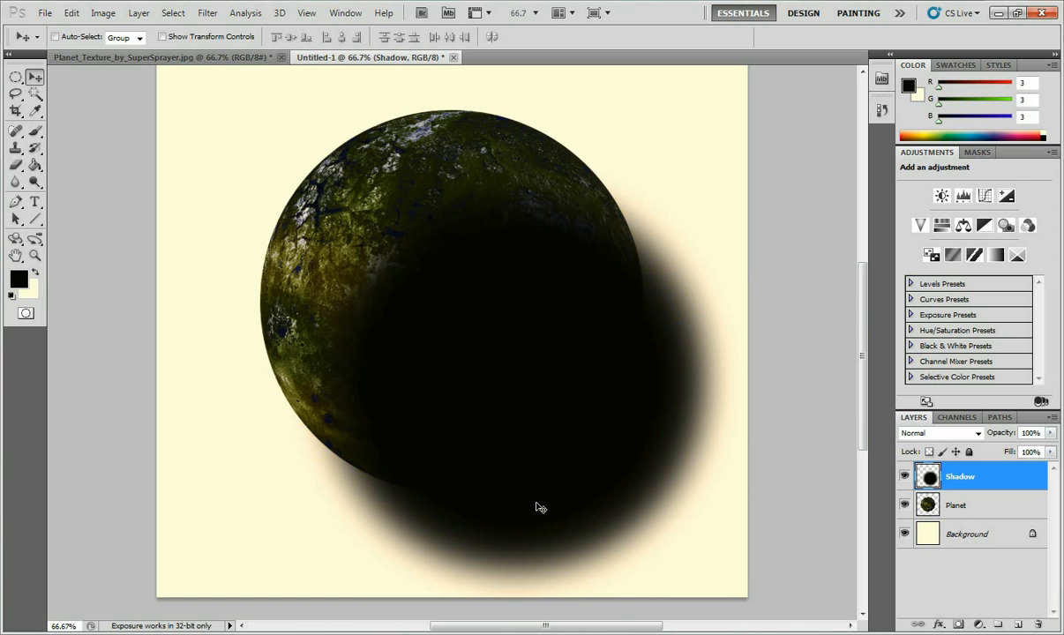
Load the planet's outline as a selection and invert it to everything outside the circle.
left_click(960, 477)
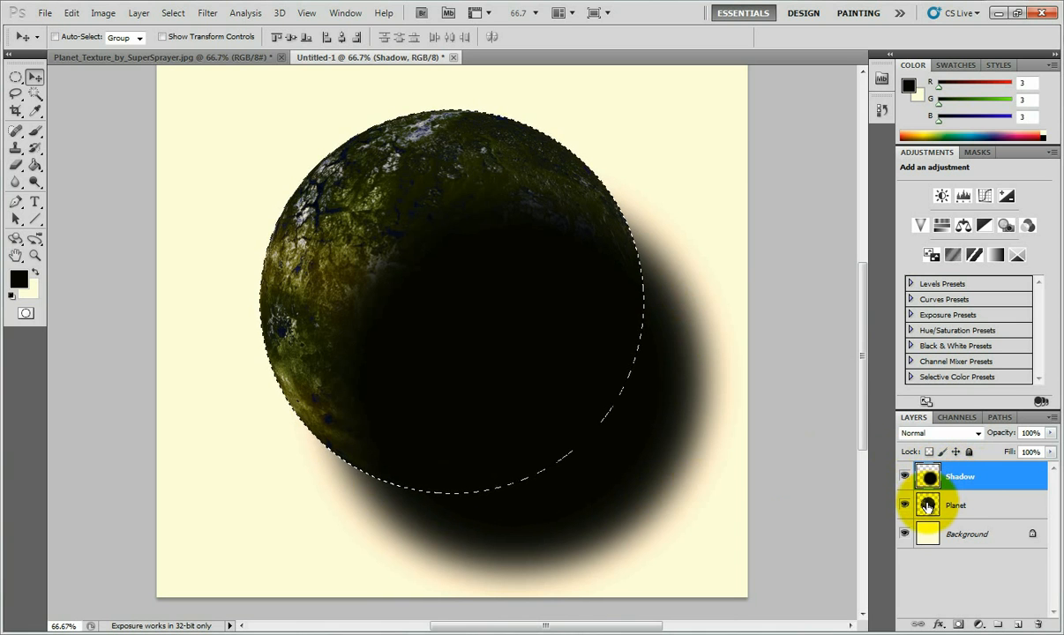
left_click(960, 476)
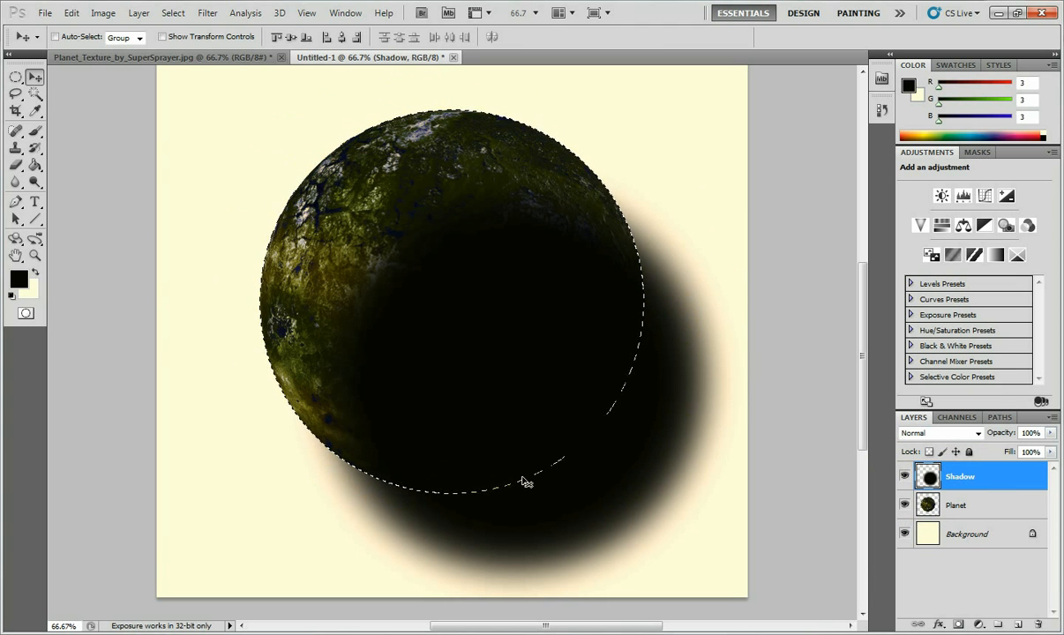
mouse_move(392, 417)
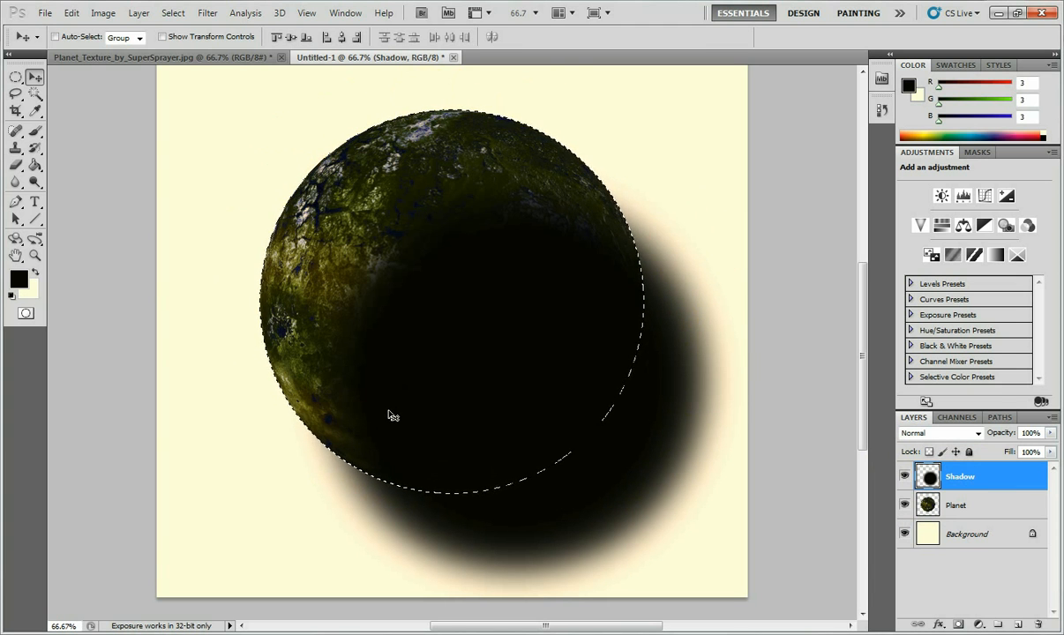
left_click(960, 476)
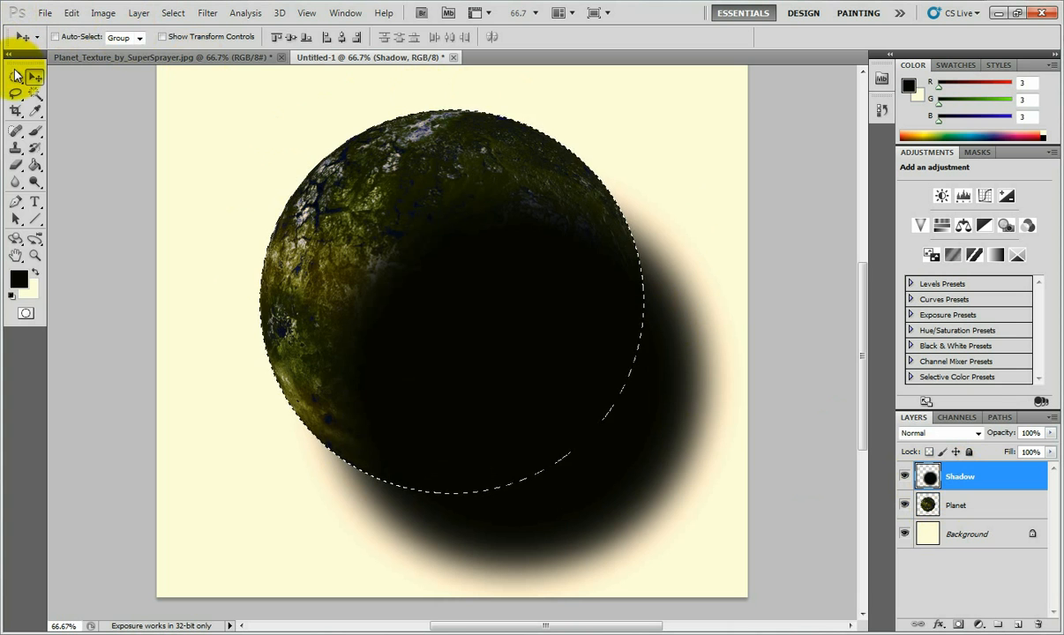
right_click(468, 304)
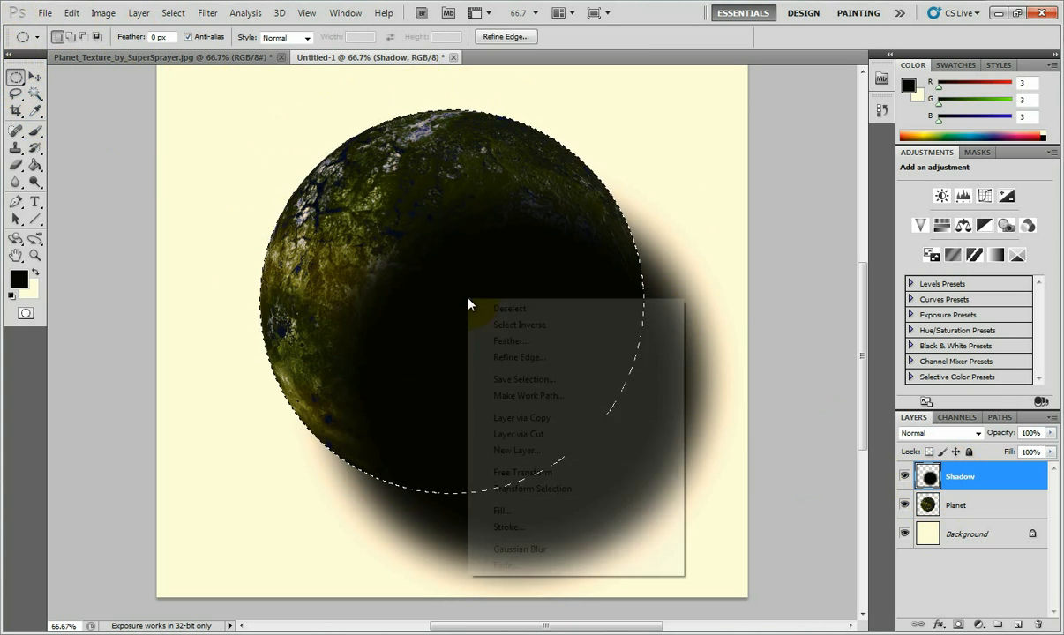
mouse_move(519, 325)
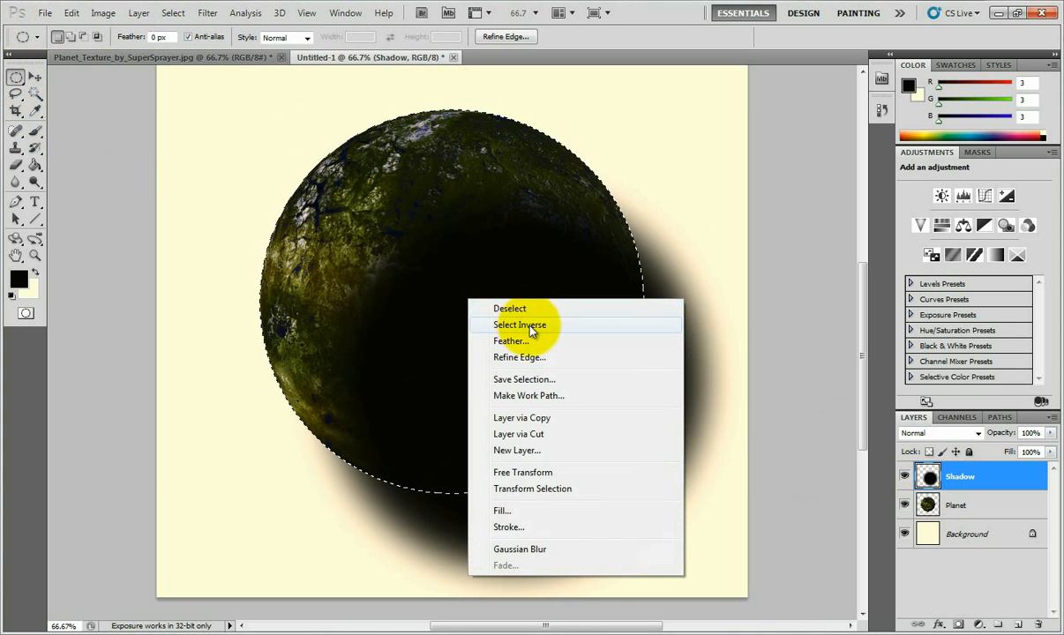
left_click(519, 325)
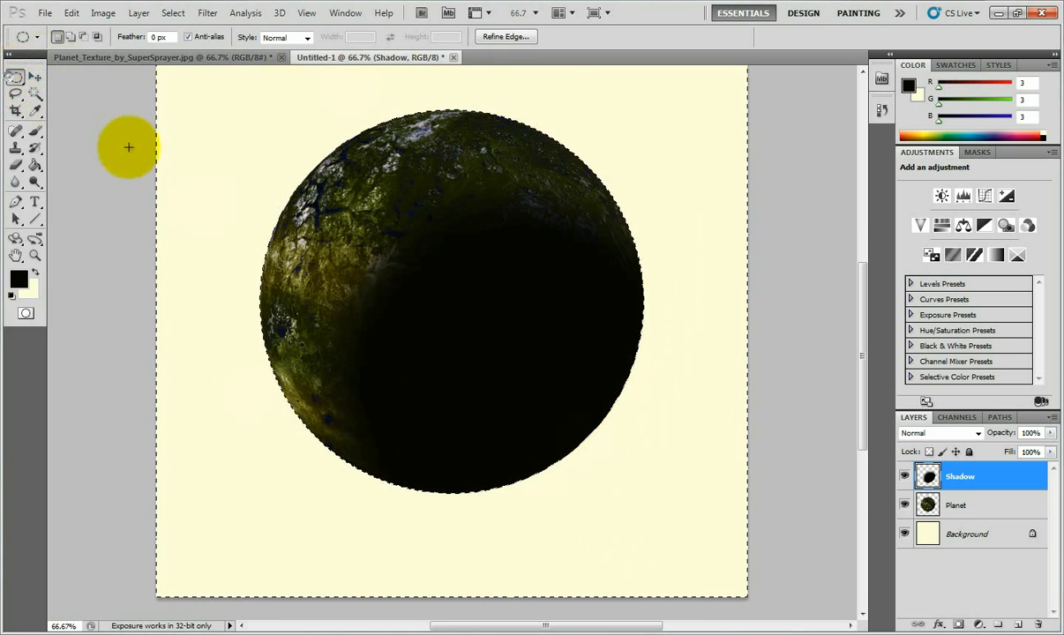
mouse_move(632, 282)
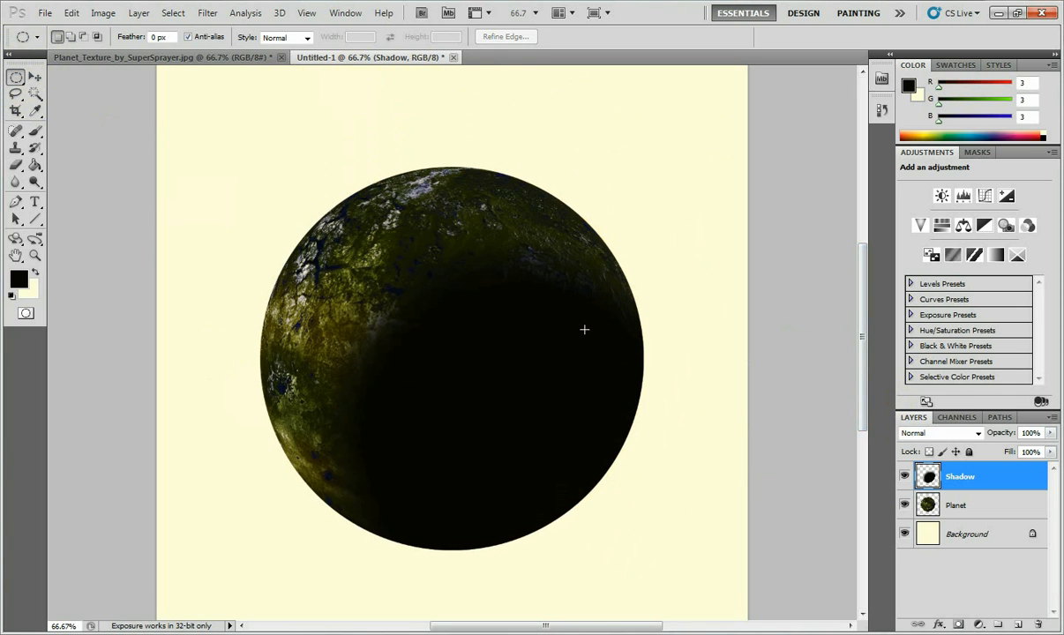
mouse_move(595, 353)
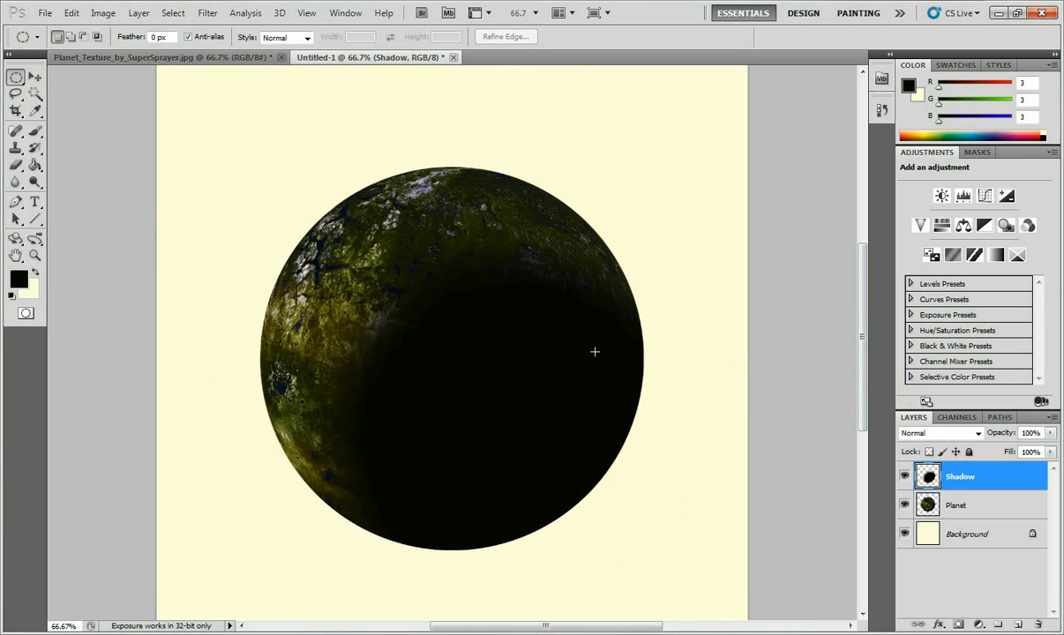
mouse_move(575, 353)
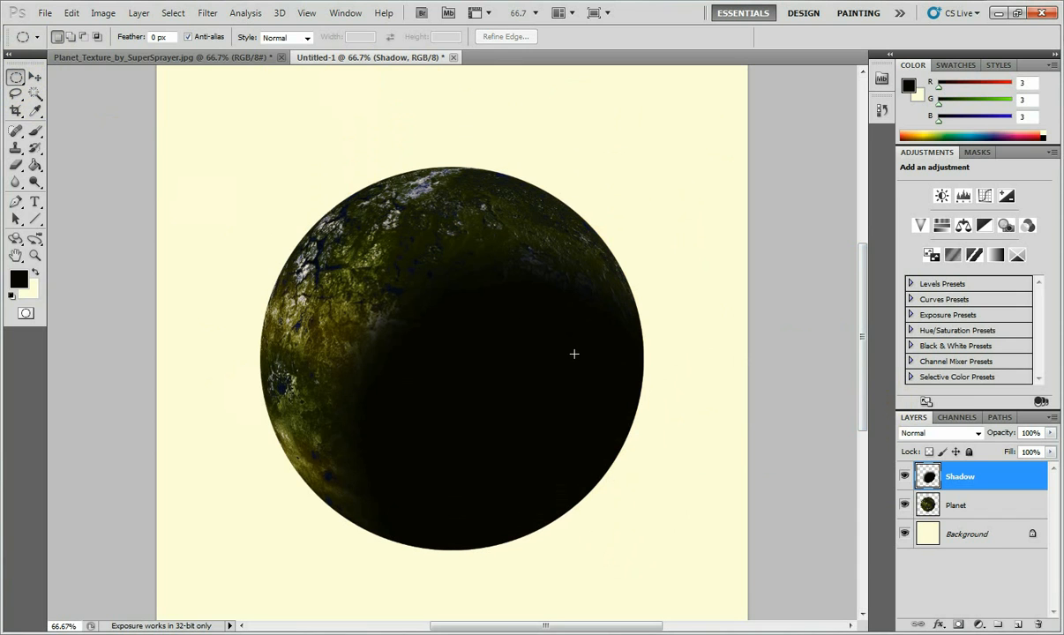
mouse_move(609, 384)
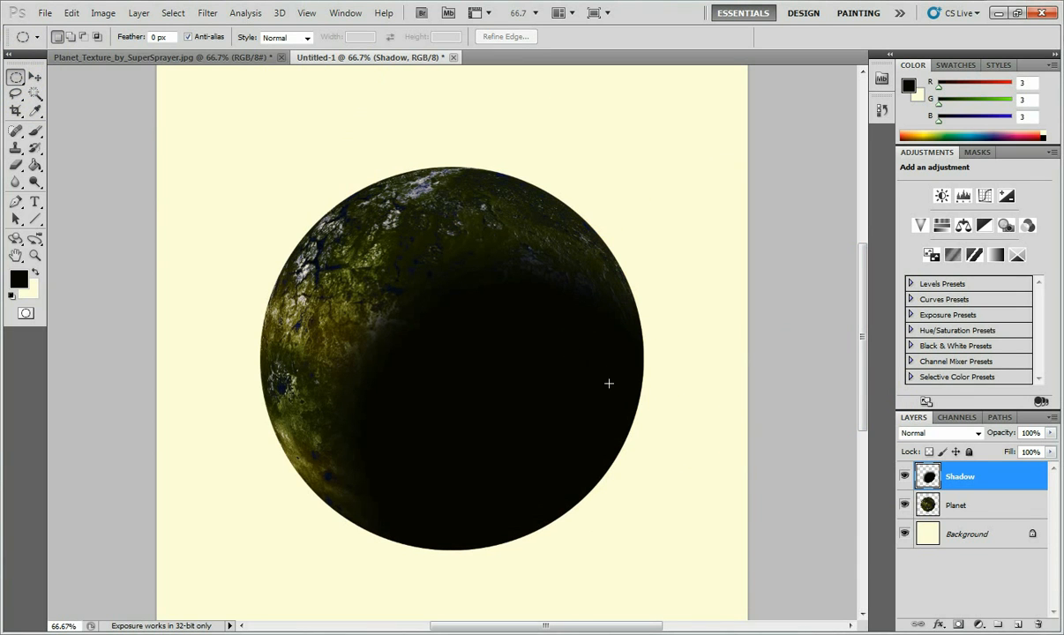
Duplicate the Planet layer via Layer > Duplicate Layer and rename the copy Oxygen.
left_click(956, 505)
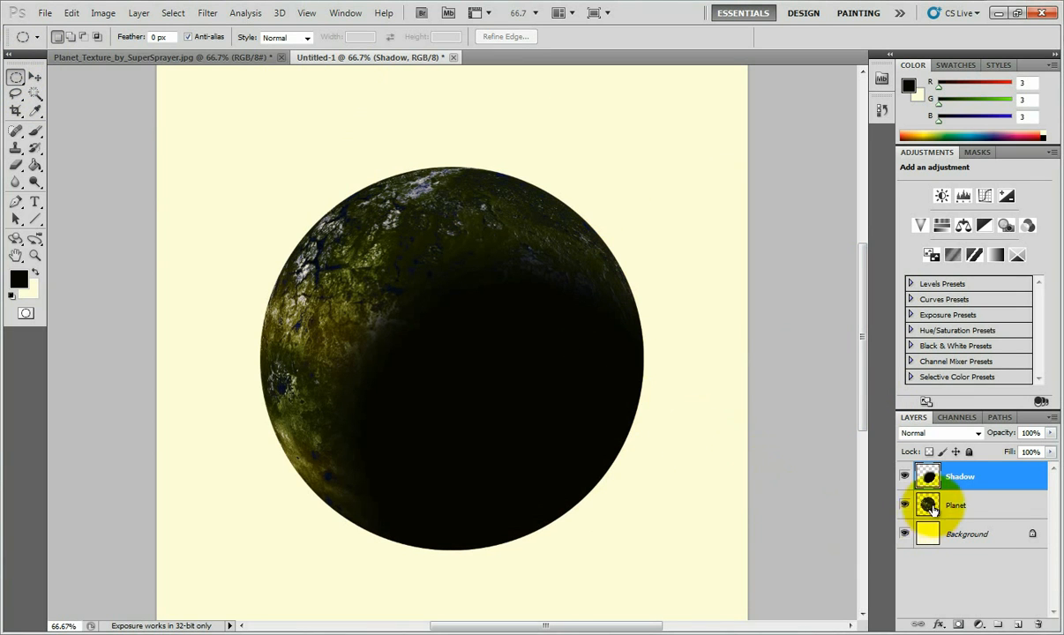
left_click(957, 505)
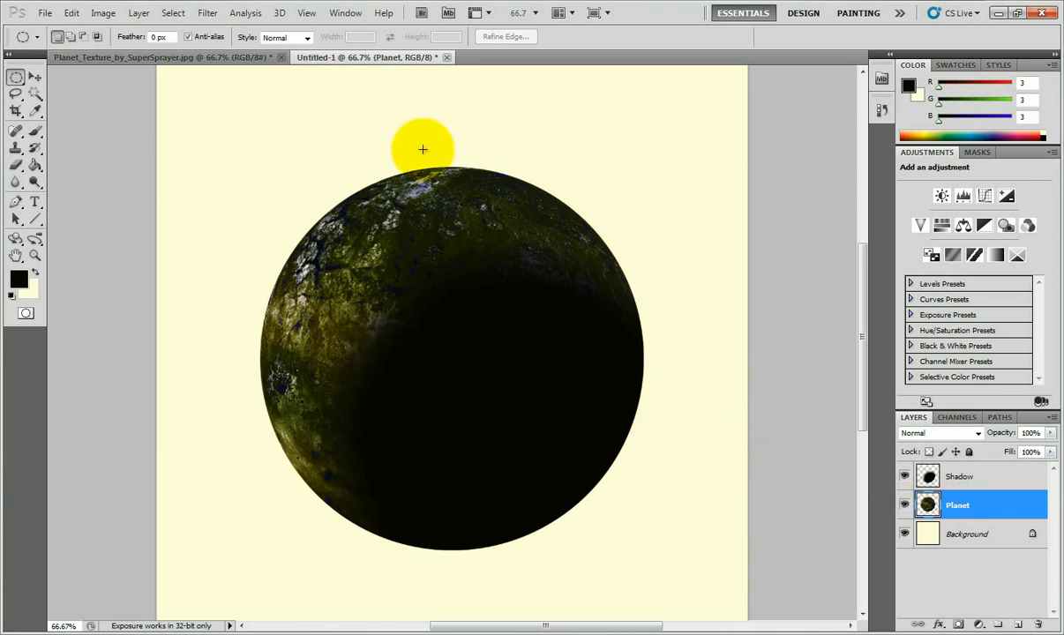
left_click(138, 13)
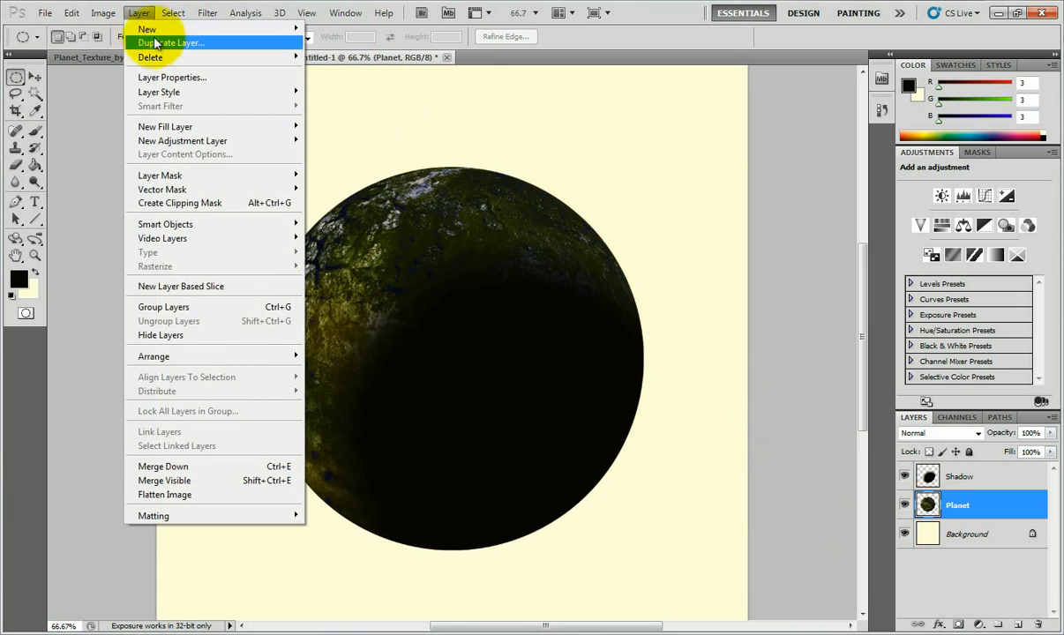
left_click(171, 43)
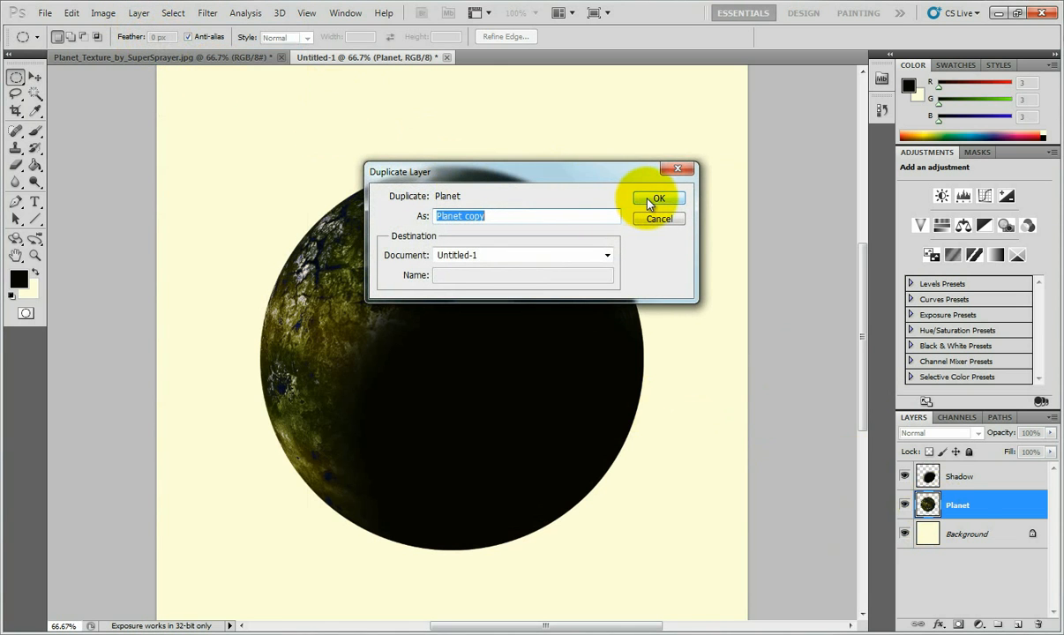
left_click(658, 198)
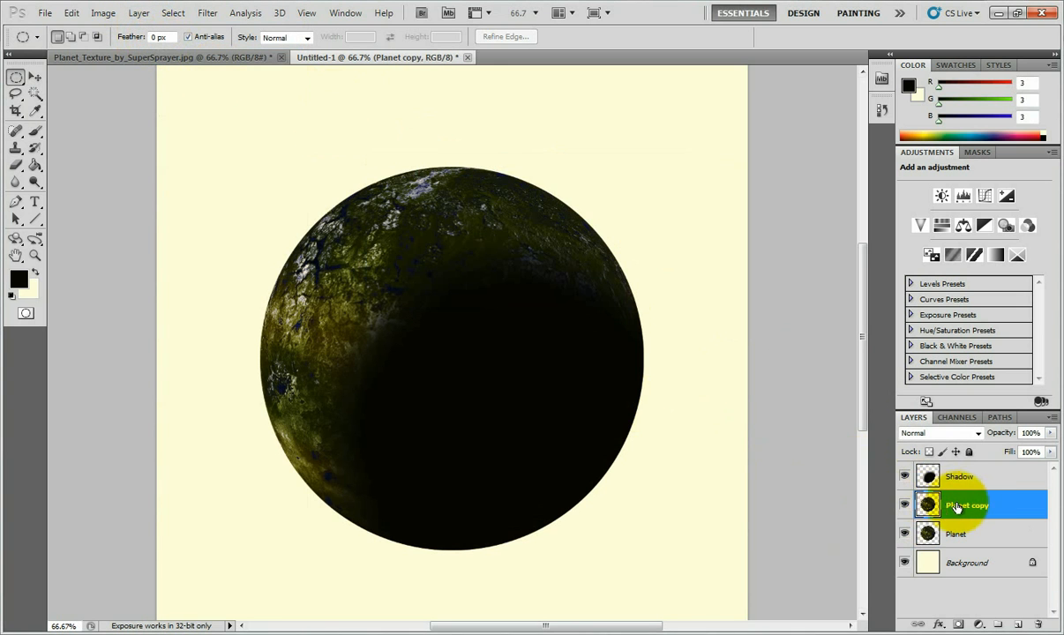
double_click(967, 505)
type("Oxygen")
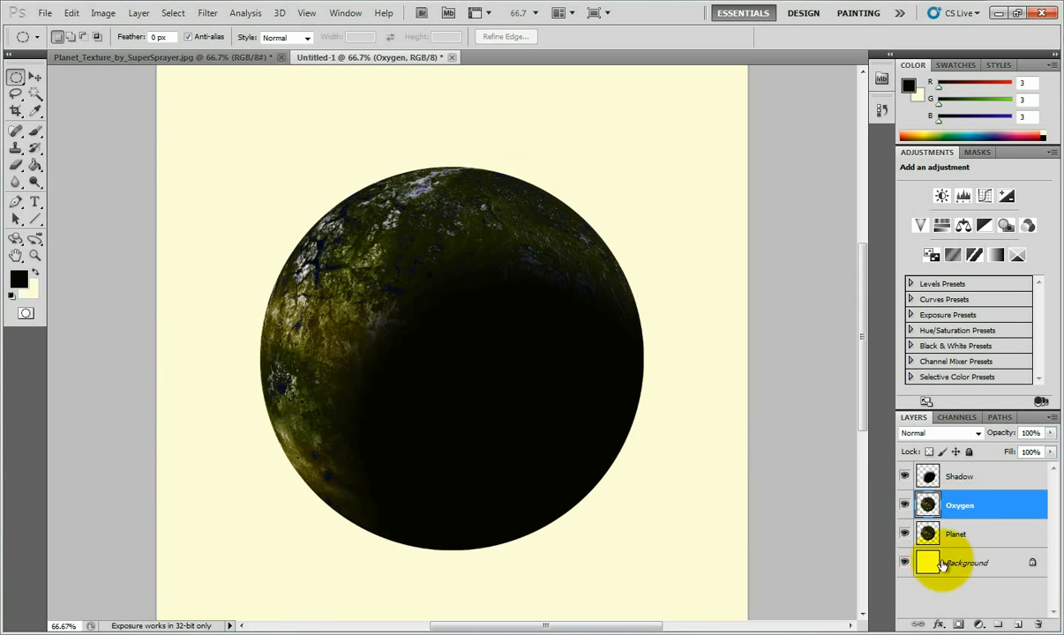
Select the Background layer and set the foreground colour to black for the fill.
left_click(967, 563)
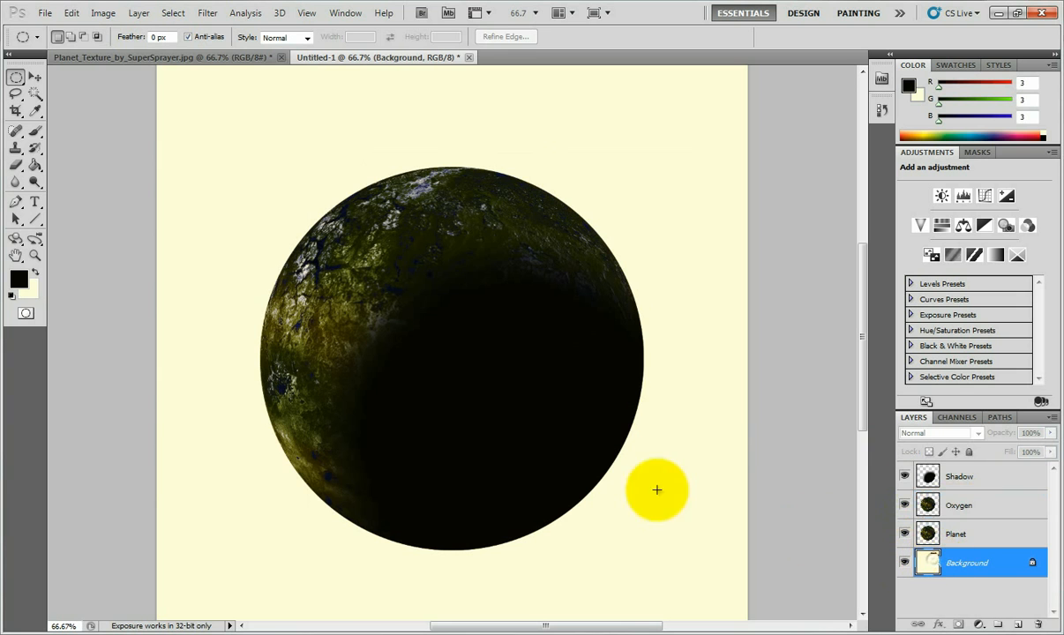
mouse_move(696, 551)
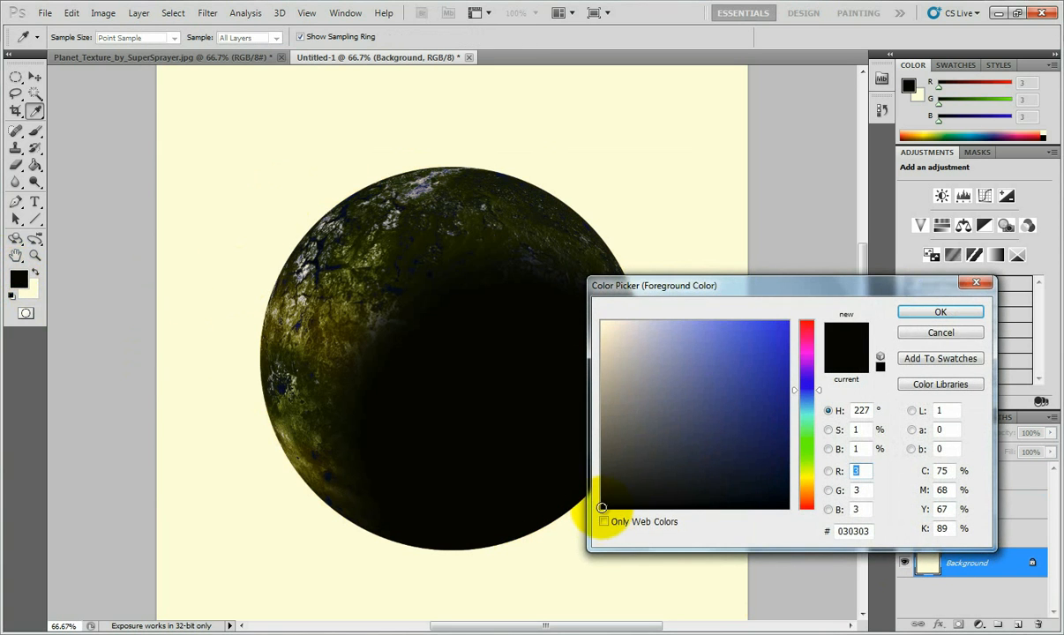
left_click(939, 311)
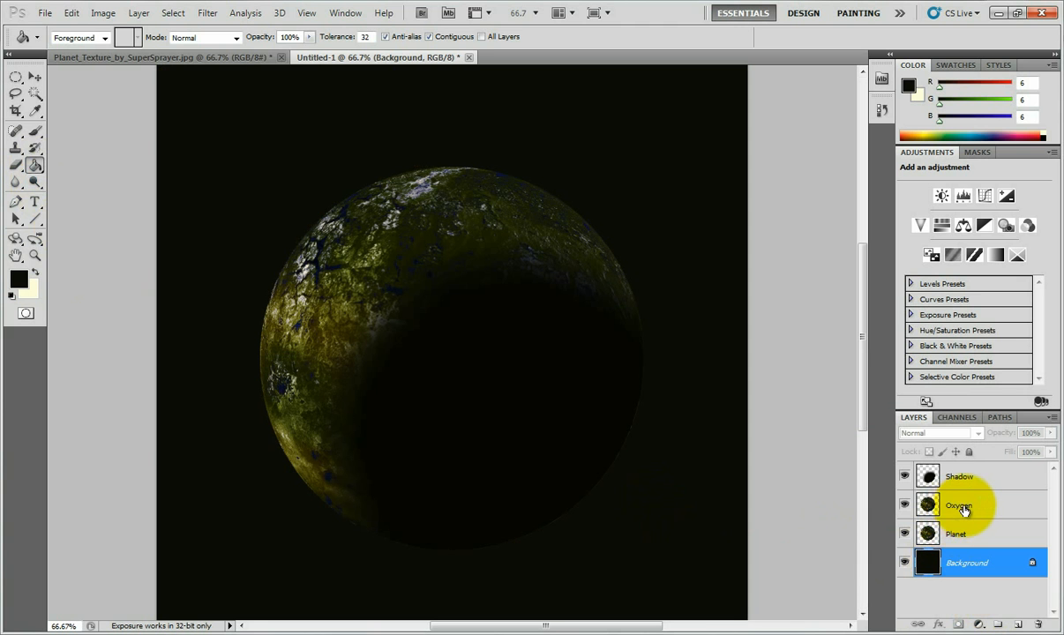
Enable Outer Glow and Inner Glow in the Oxygen layer's Layer Style dialog.
left_click(960, 505)
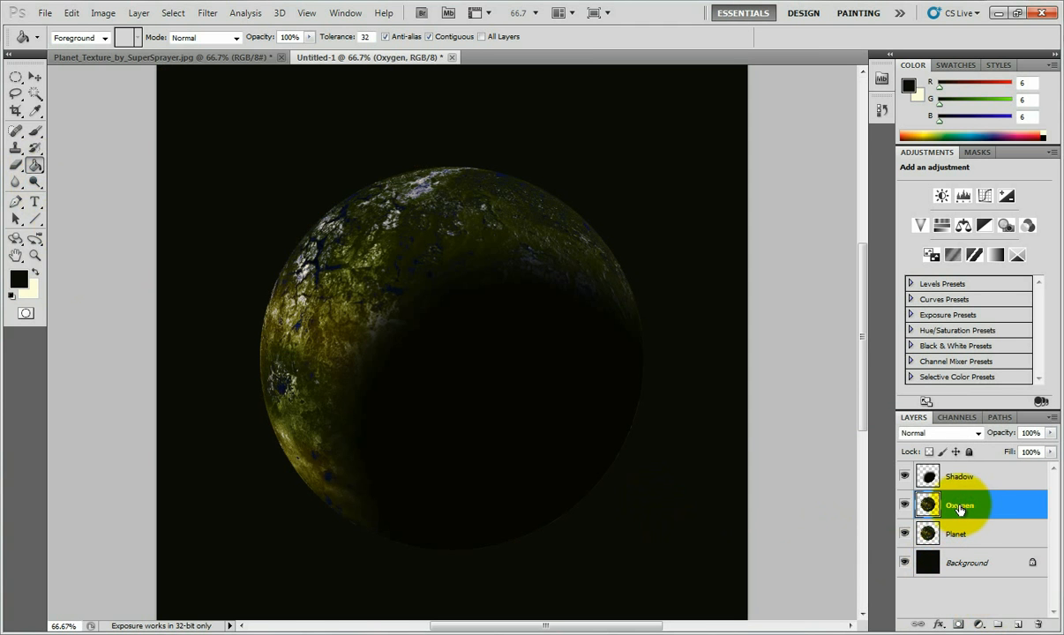
right_click(961, 505)
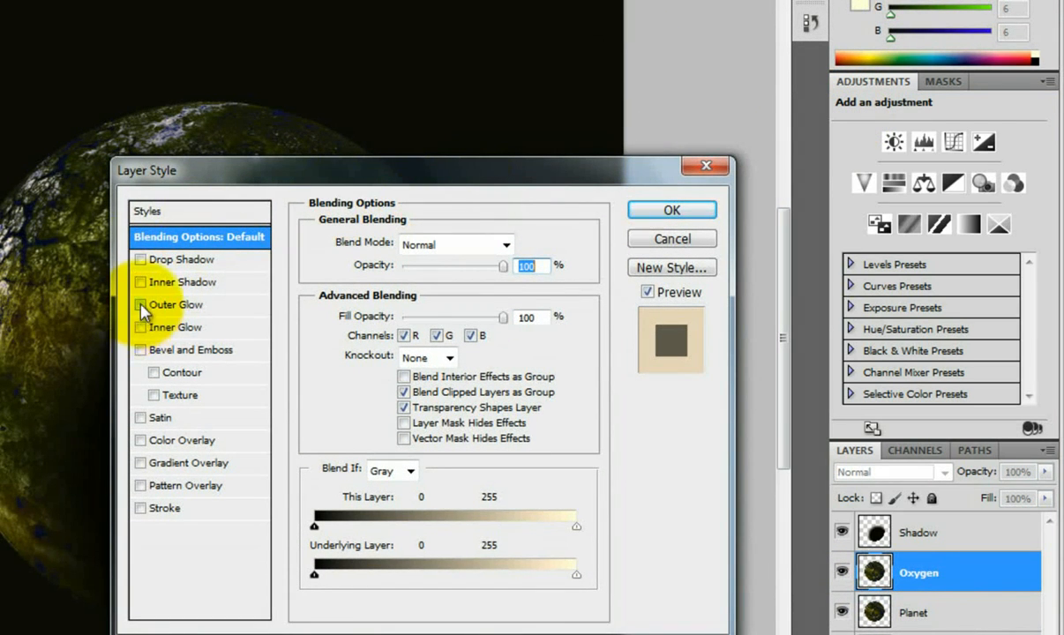
left_click(141, 304)
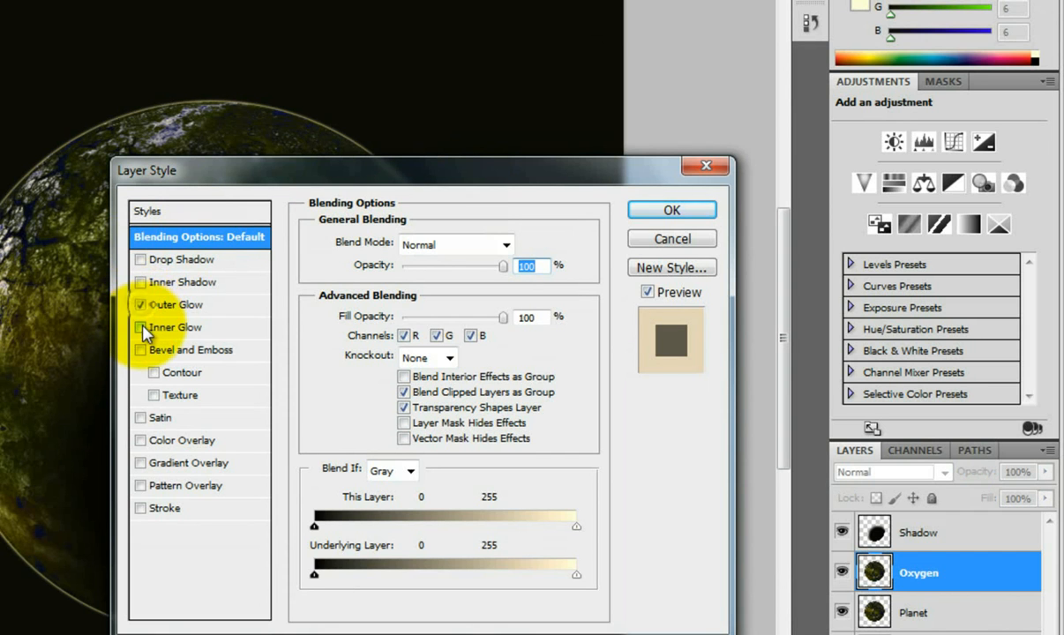
left_click(141, 326)
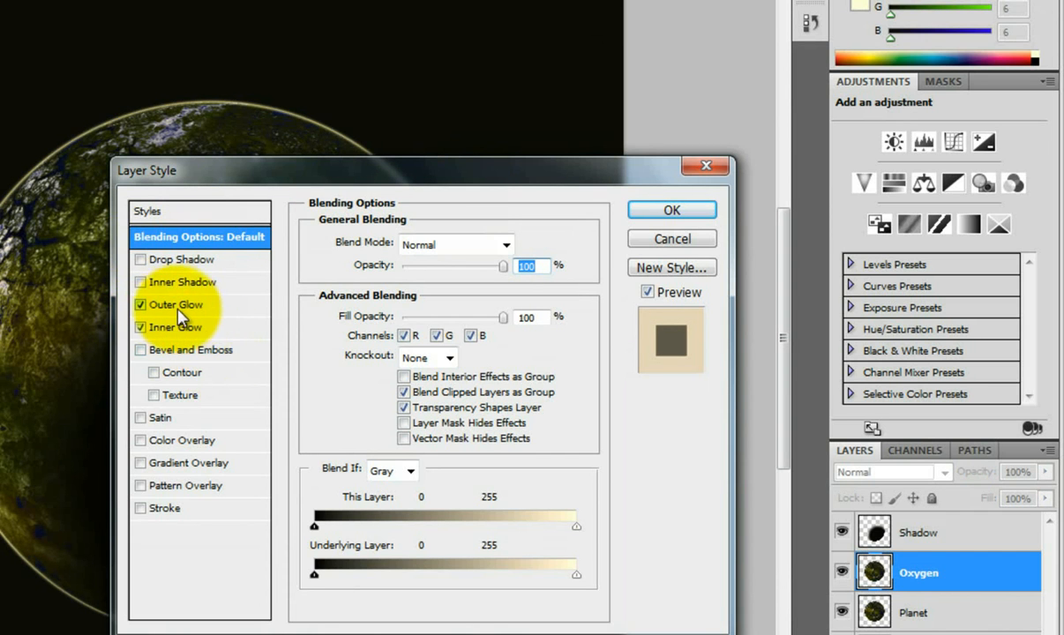
left_click(177, 304)
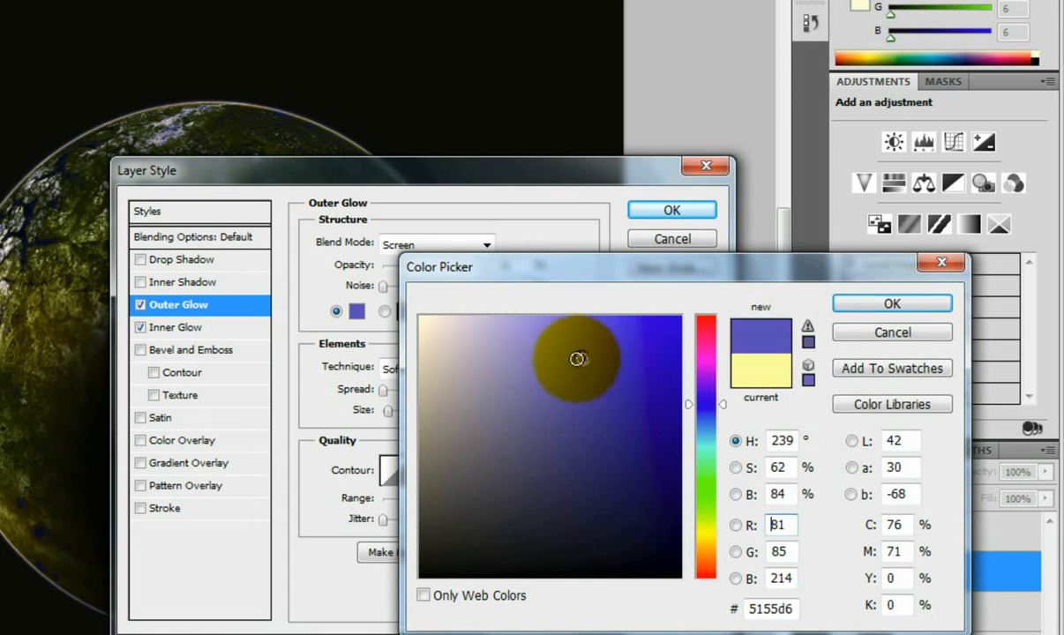
Set the outer glow colour to a blue shade in the Color Picker.
left_click(568, 362)
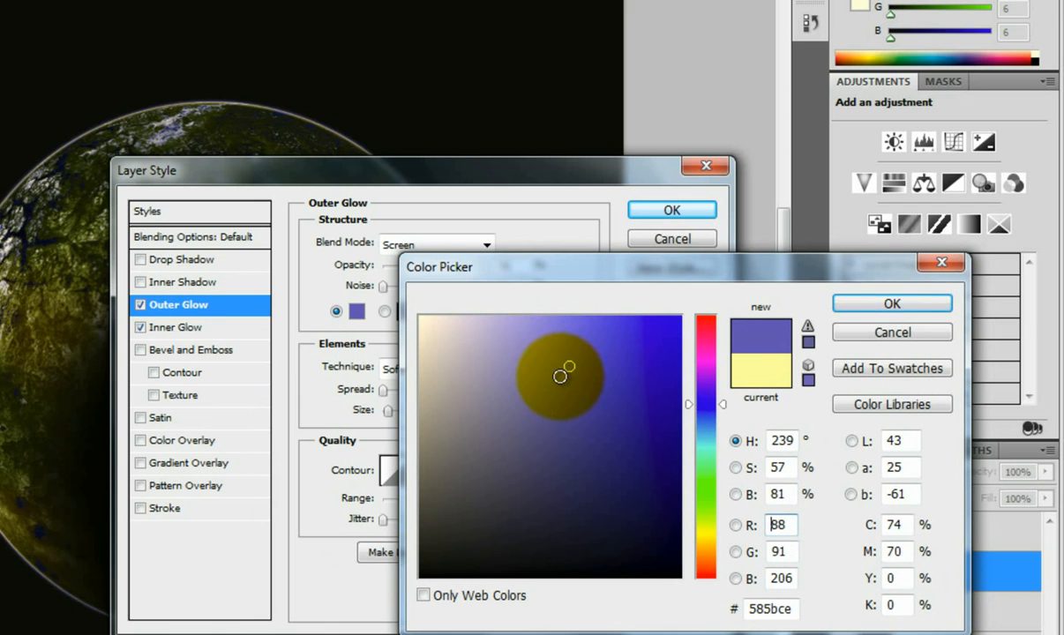
left_click_drag(565, 378, 565, 343)
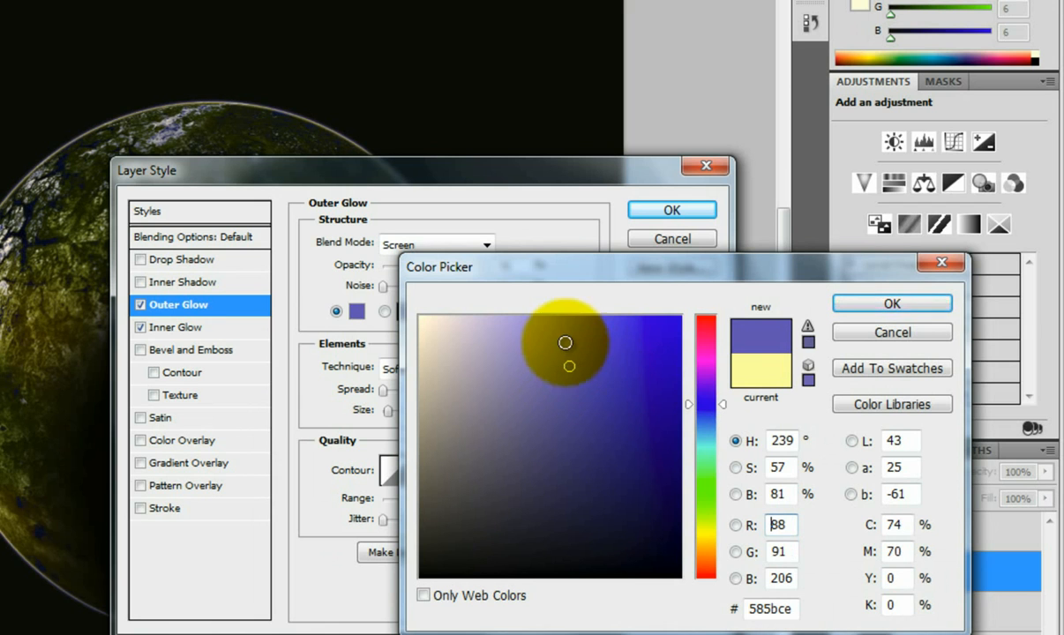
left_click(665, 328)
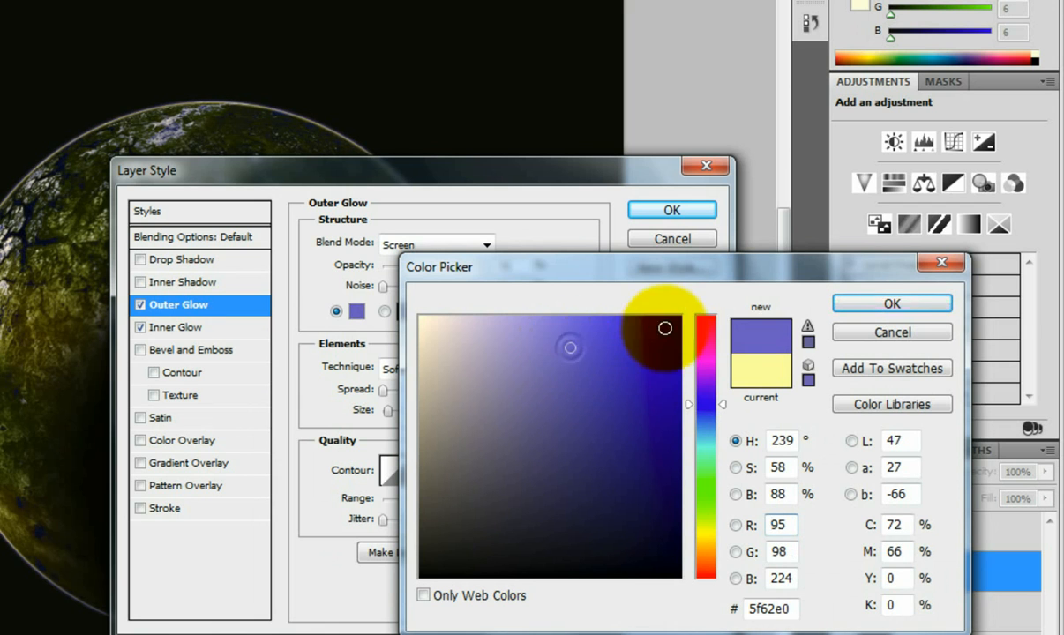
left_click(890, 304)
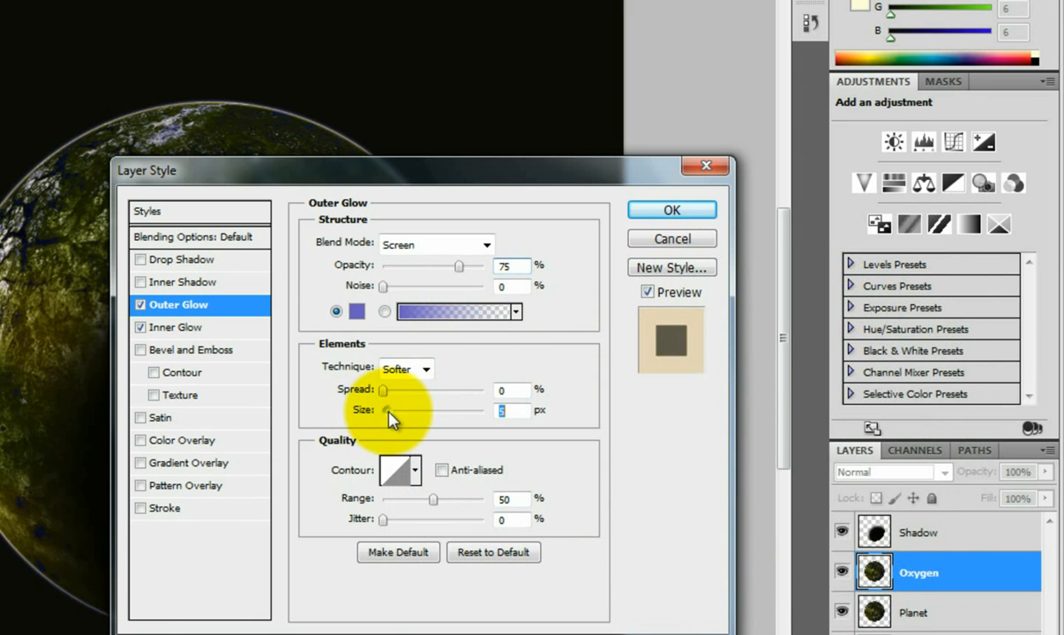
Enlarge the outer glow size into a soft blue haze around the planet.
left_click_drag(385, 413, 415, 413)
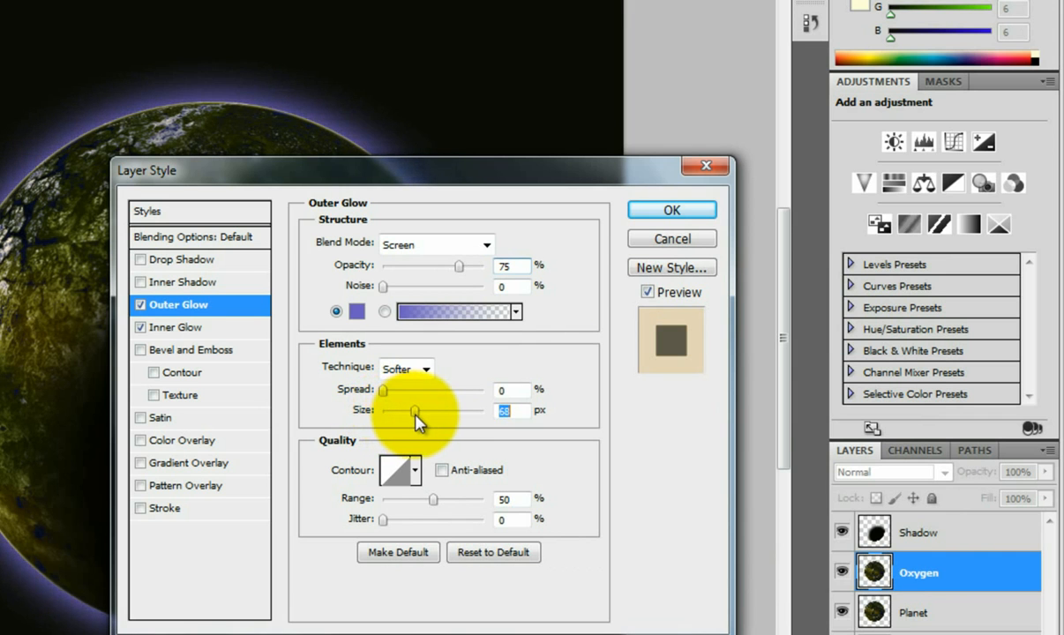
left_click_drag(417, 413, 408, 413)
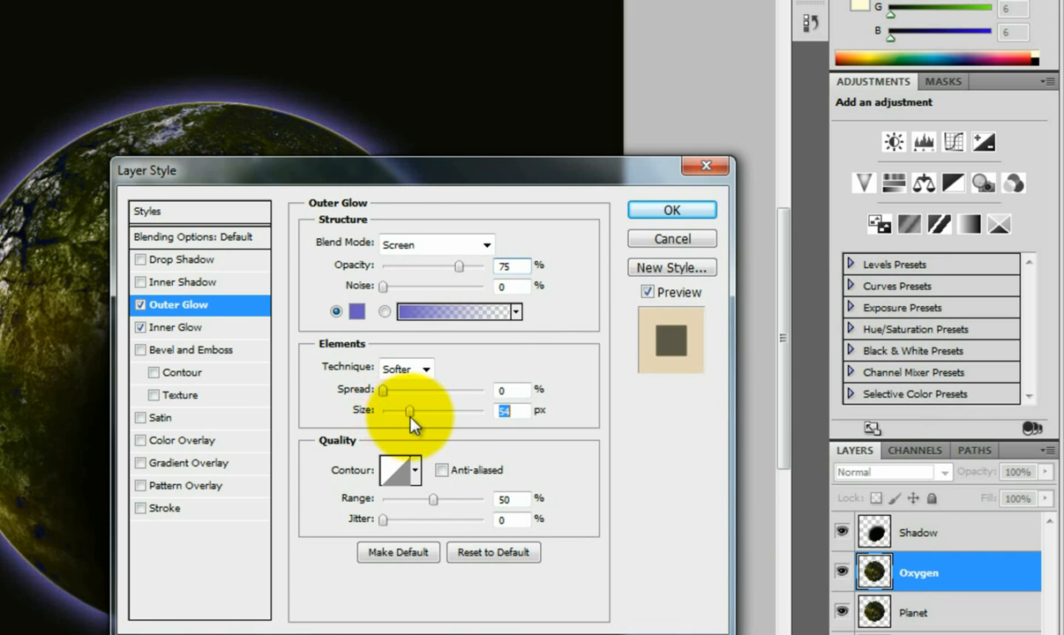
left_click_drag(409, 413, 403, 413)
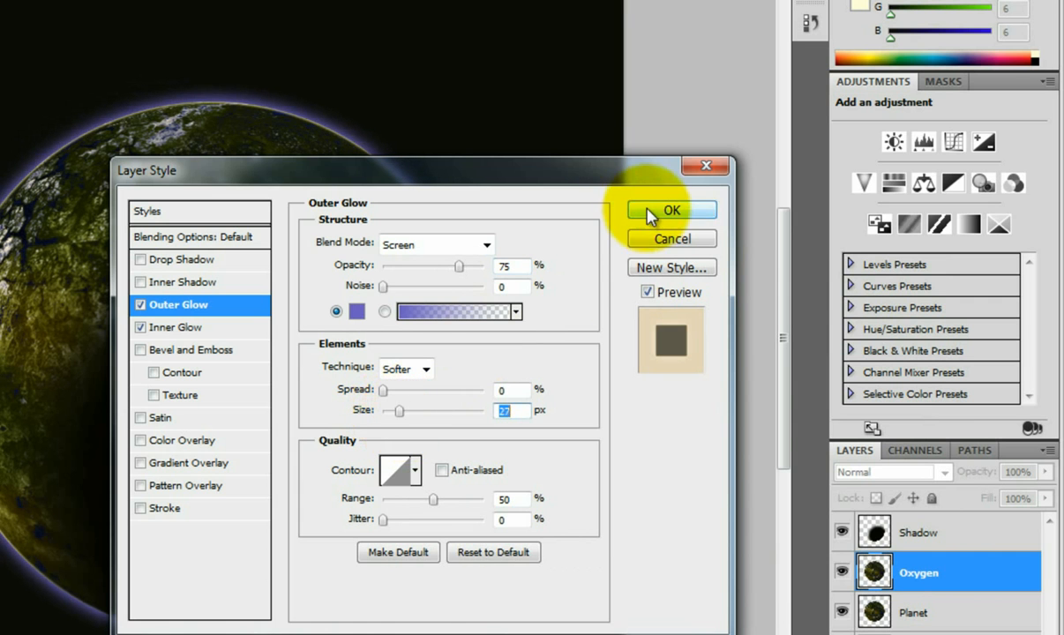
Apply the outer glow, then give the Inner Glow a blue colour in the layer style.
left_click(671, 212)
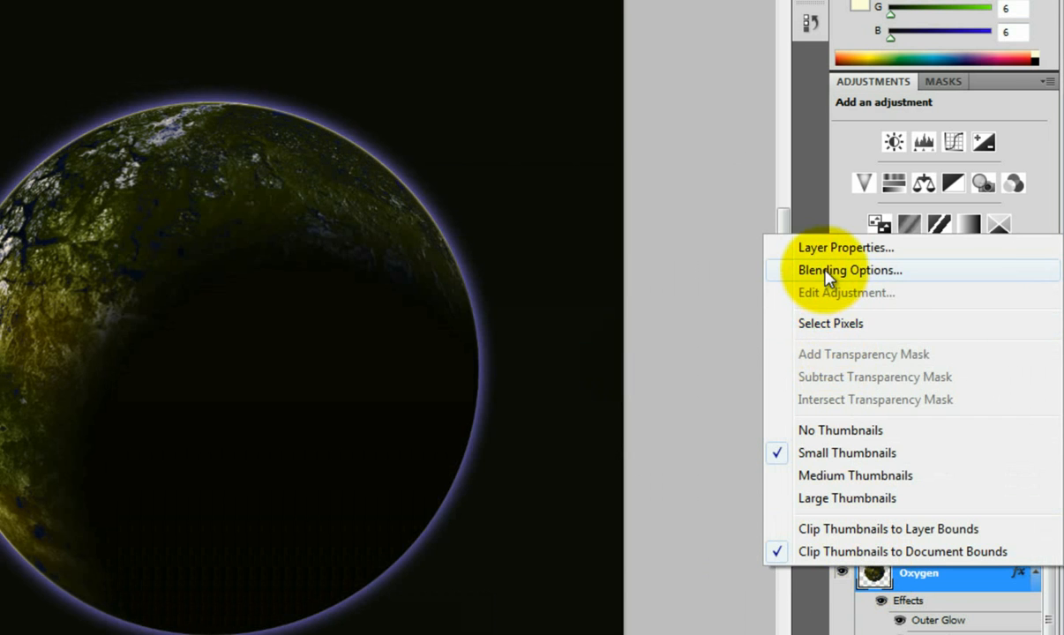
left_click(849, 270)
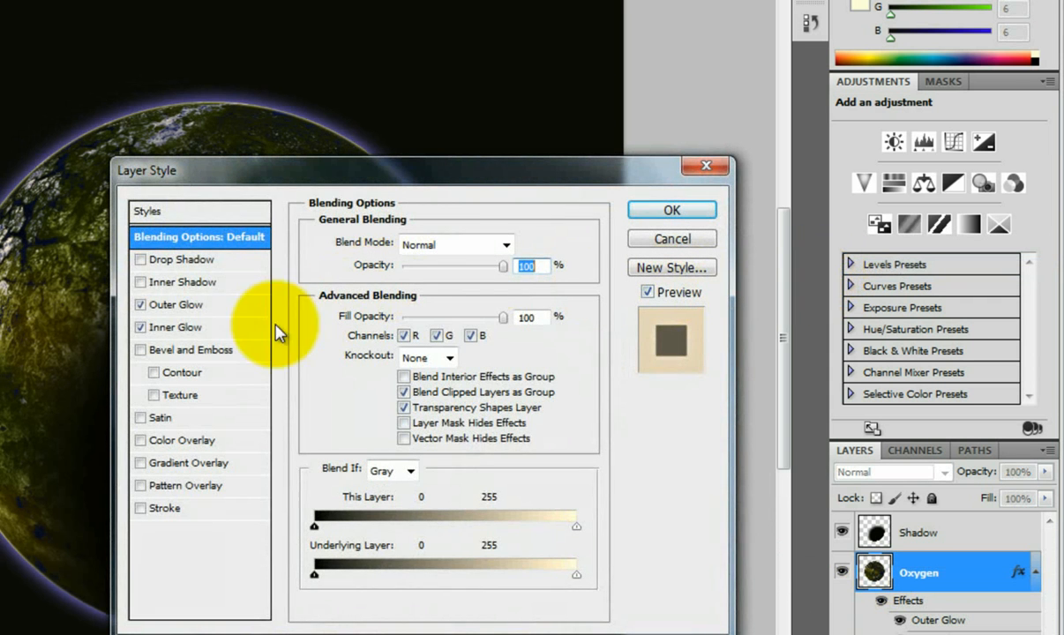
left_click(177, 327)
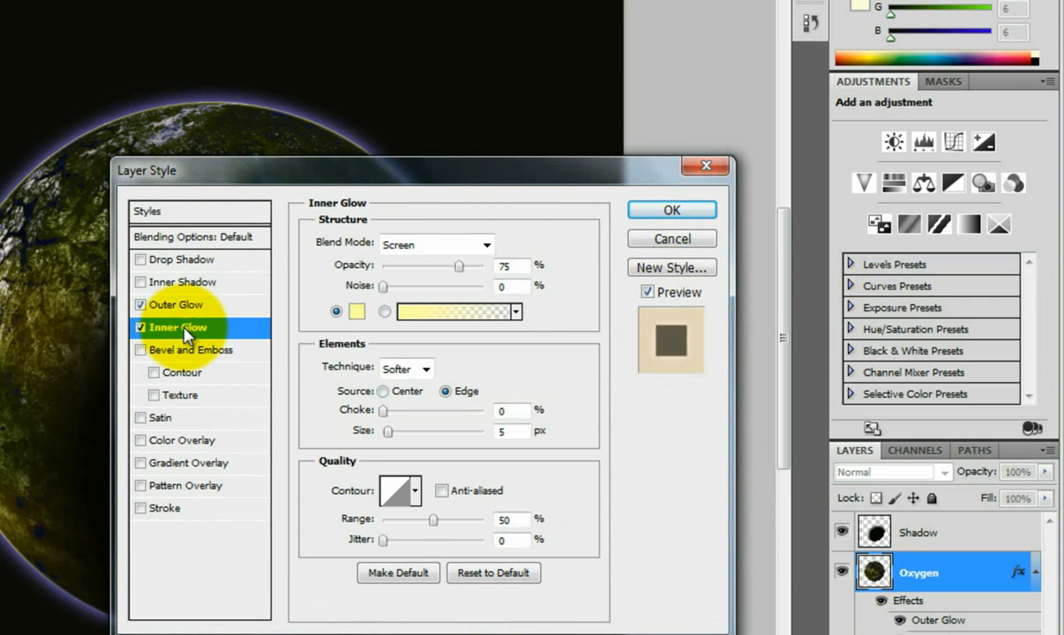
left_click(357, 311)
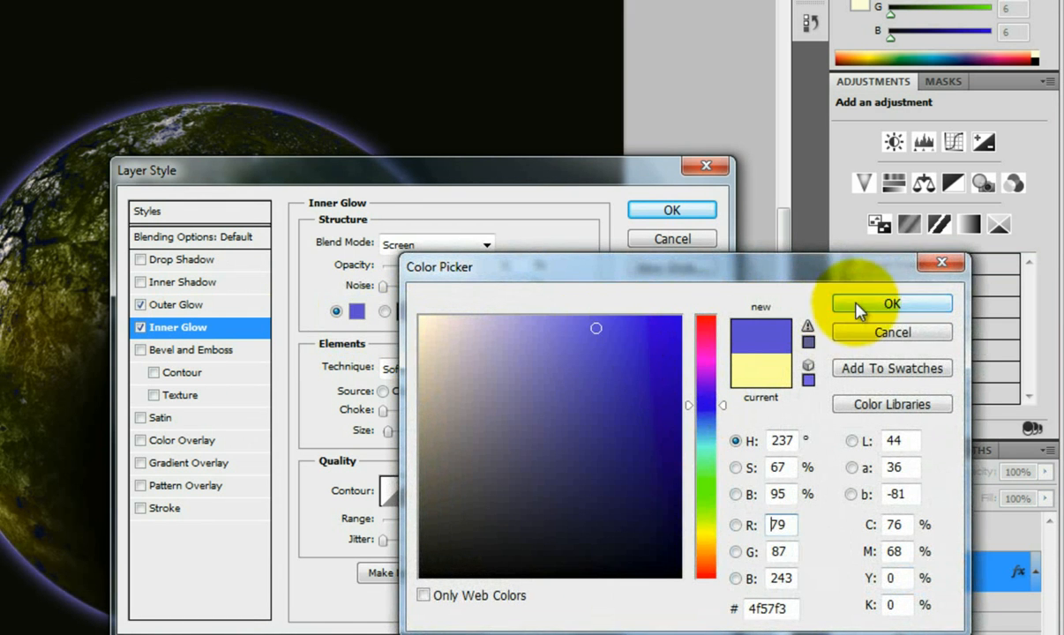
left_click(893, 304)
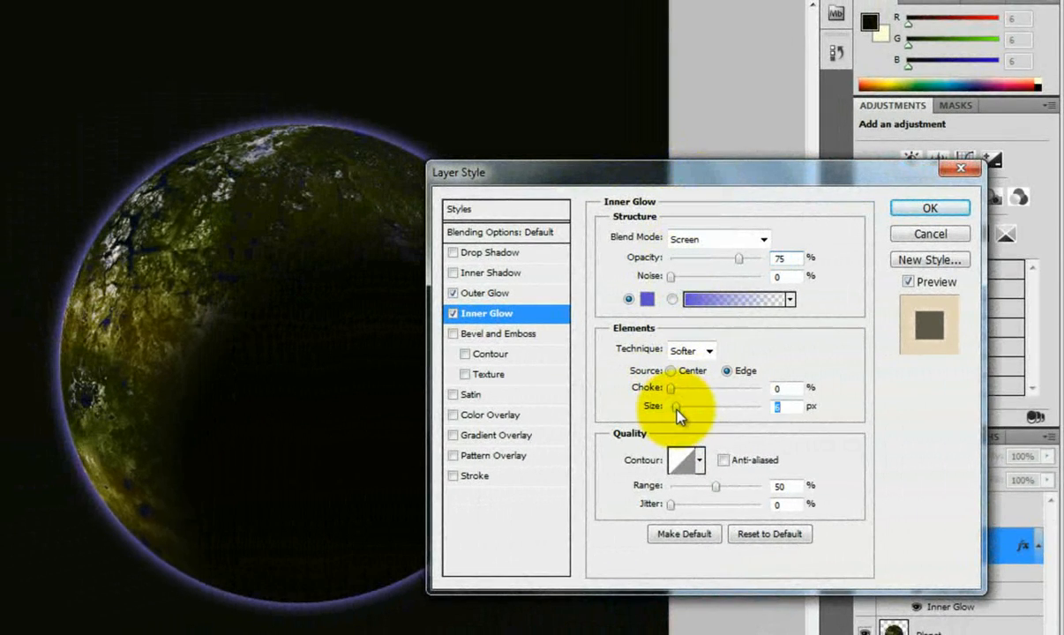
Raise the inner glow size into a bluish rim along the planet's edge and apply it.
left_click_drag(676, 406, 692, 406)
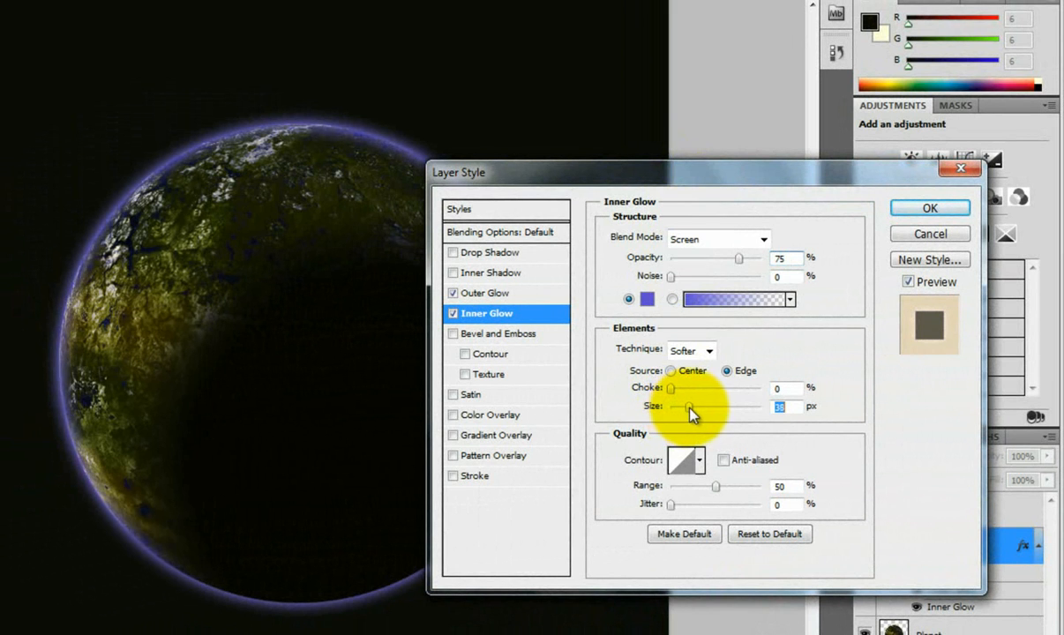
left_click_drag(682, 406, 703, 406)
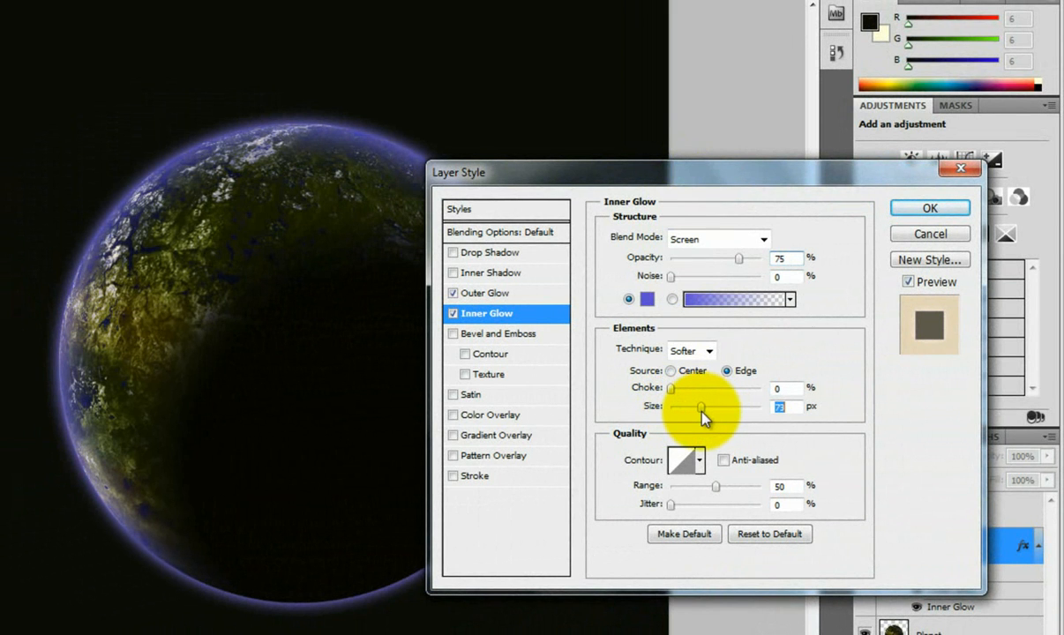
left_click_drag(703, 406, 716, 406)
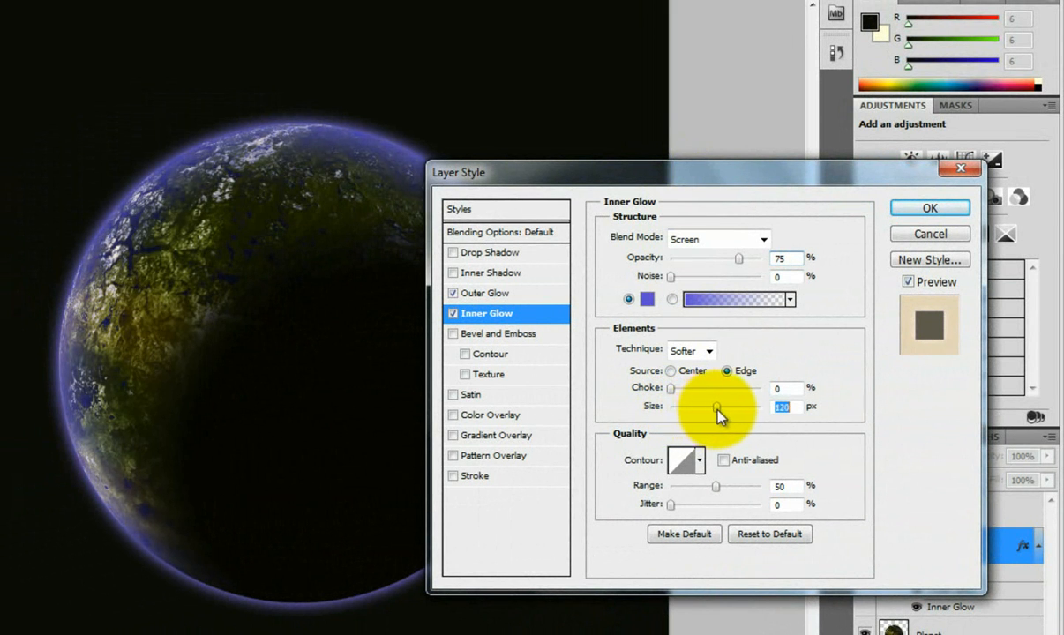
left_click_drag(716, 406, 706, 406)
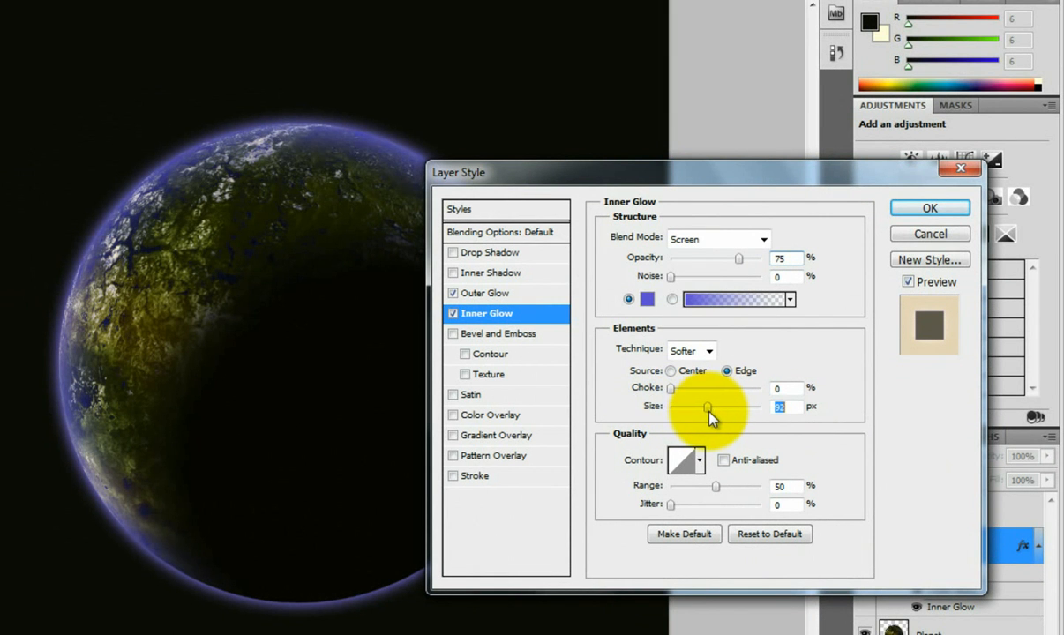
left_click_drag(706, 406, 720, 406)
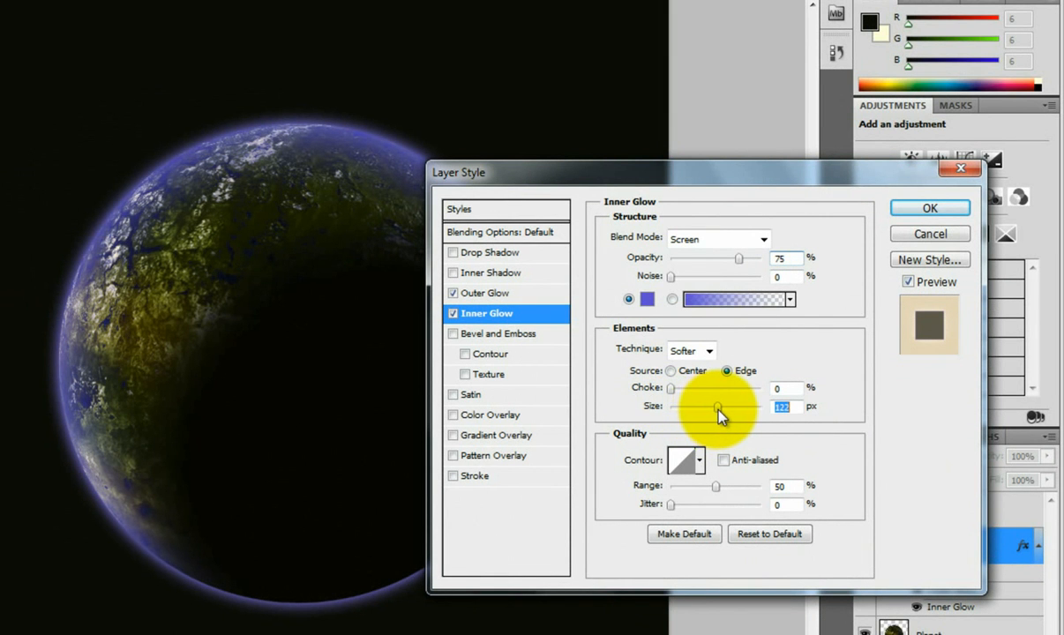
left_click_drag(720, 410, 715, 410)
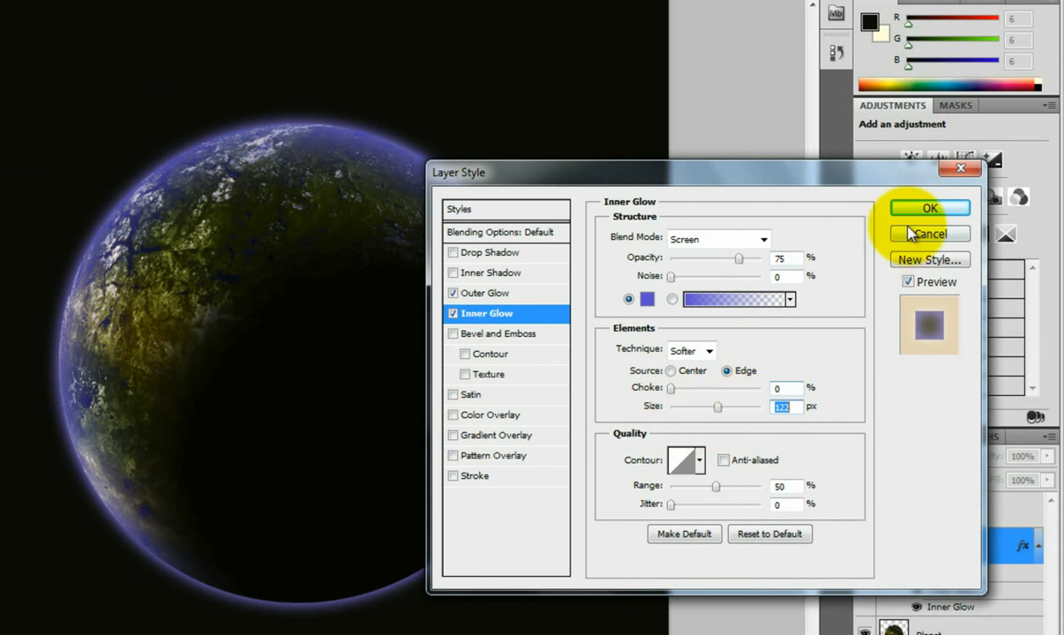
left_click(929, 209)
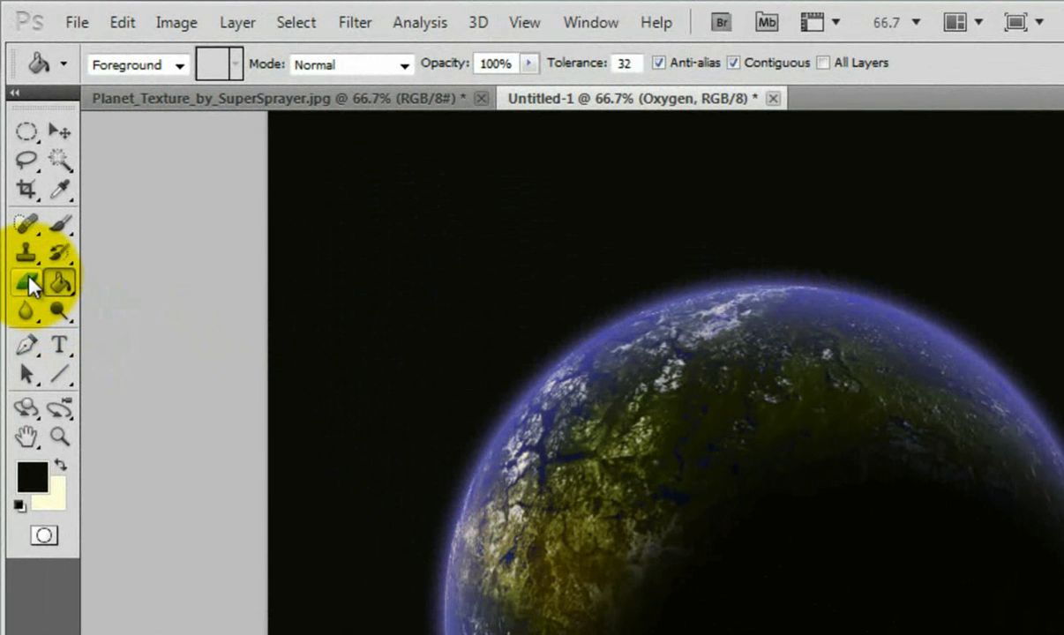
Switch to the Eraser Tool with a large soft brush size.
left_click(26, 282)
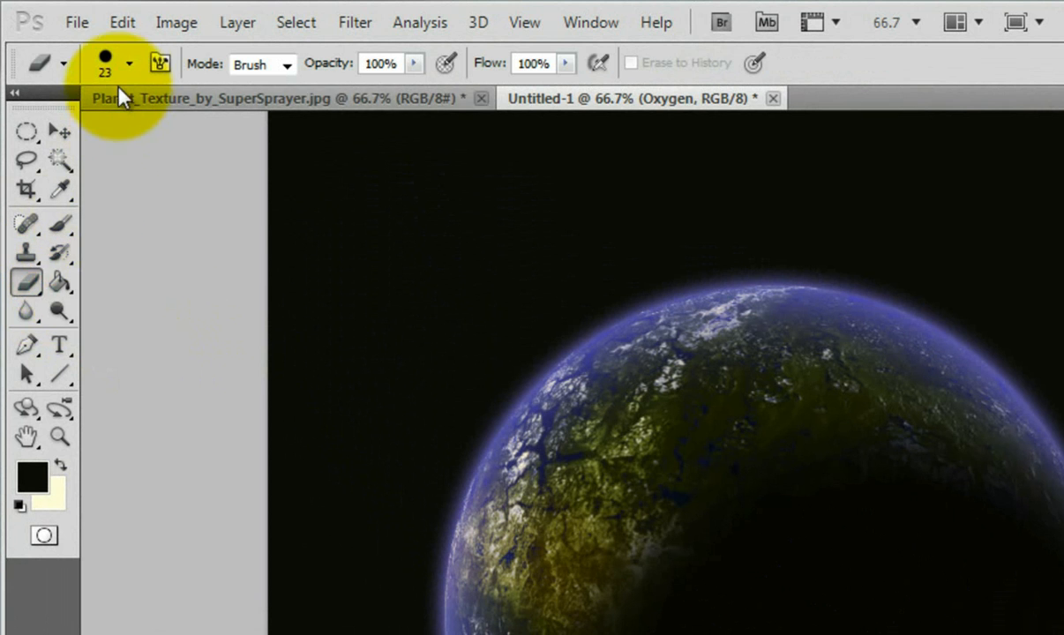
left_click(128, 63)
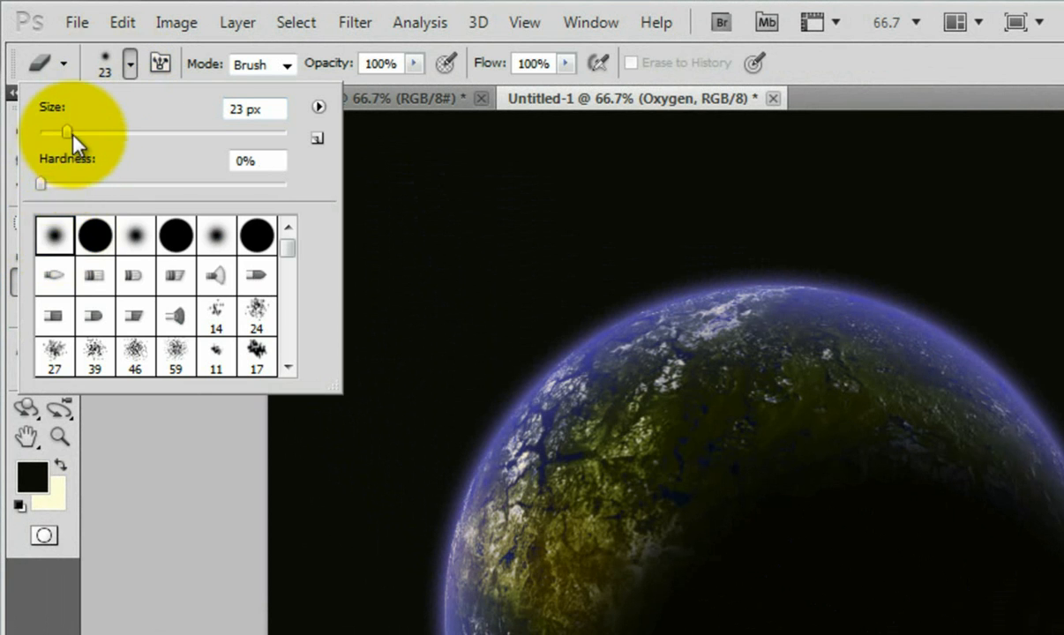
left_click_drag(69, 133, 151, 133)
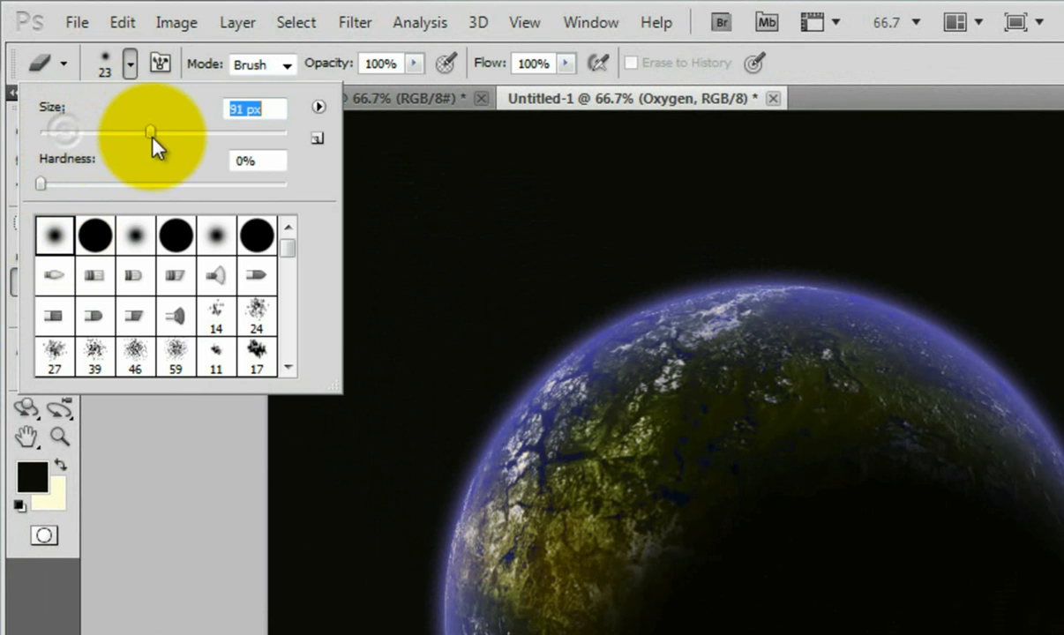
left_click_drag(151, 132, 256, 133)
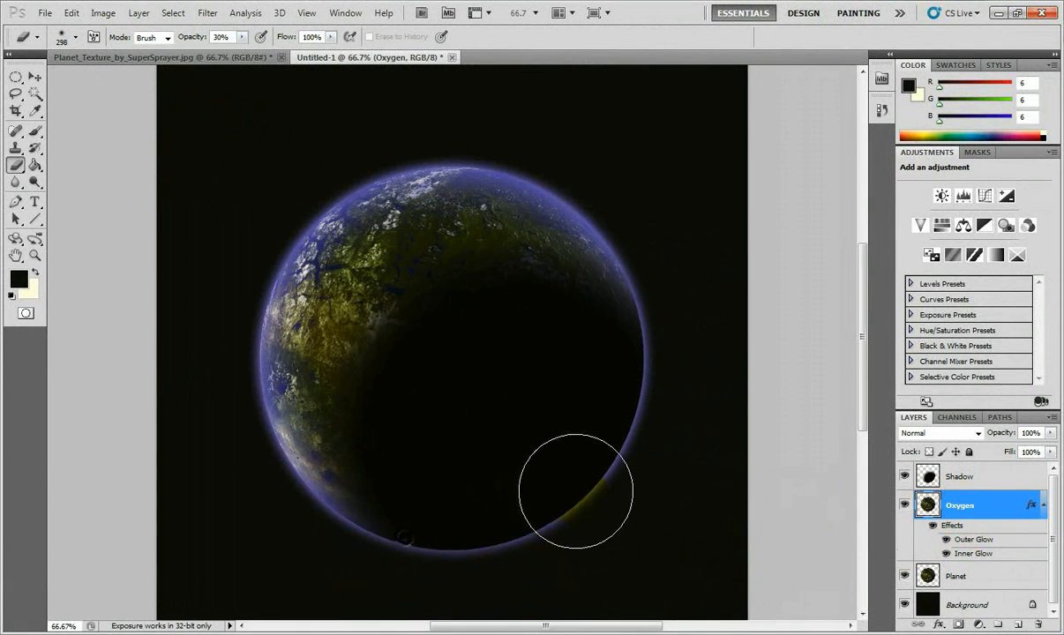
Erase the blue glow along the planet's shadowed lower-right and bottom edge.
left_click_drag(576, 491, 598, 433)
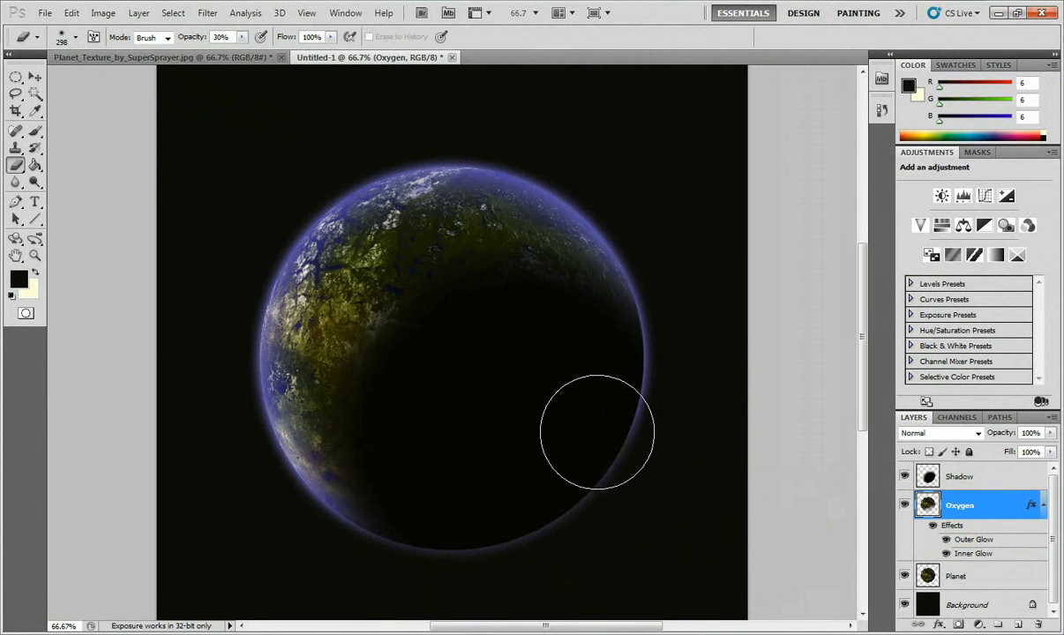
left_click_drag(595, 432, 406, 530)
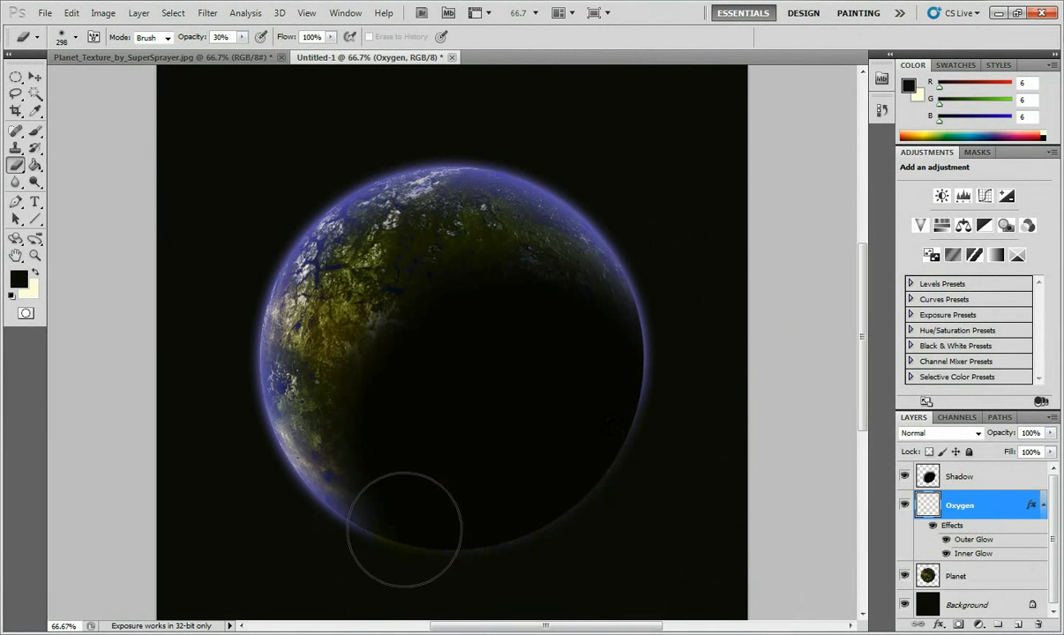